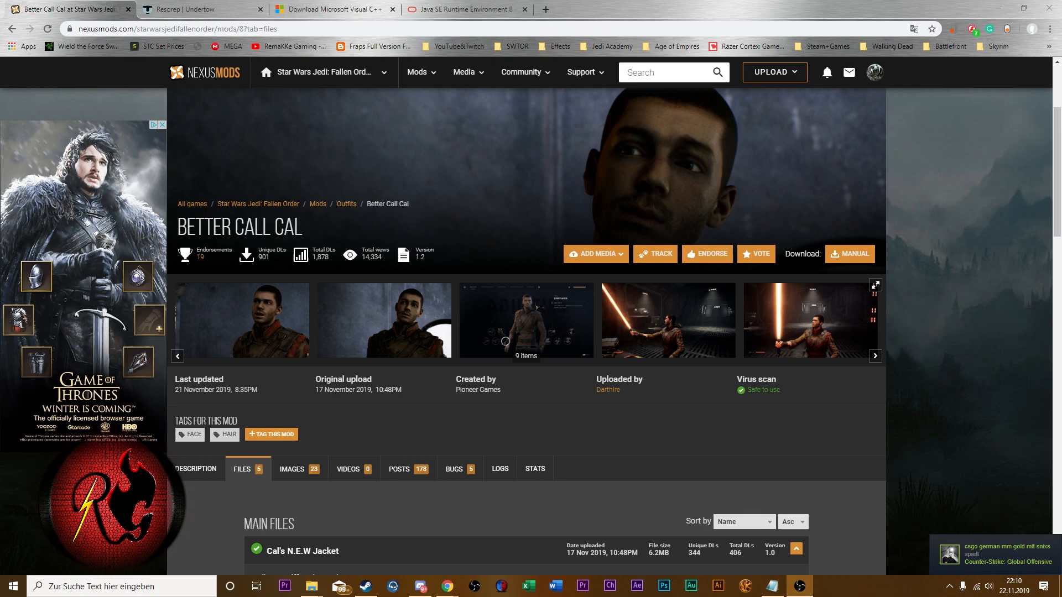
{"action": "mouse_move", "coordinate": [567, 330]}
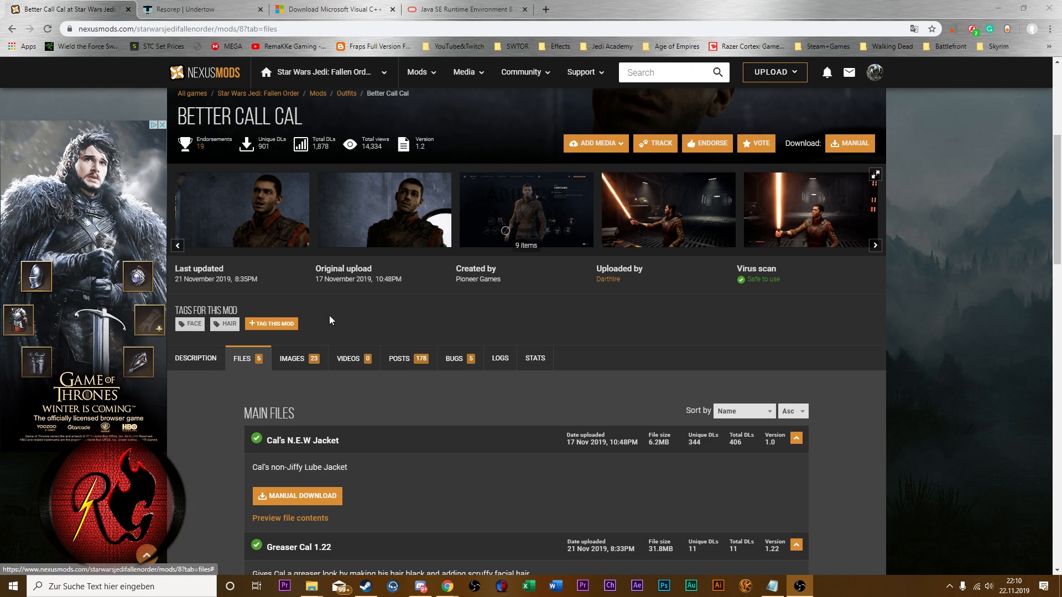
- Start the manual download of Scrapper Cal 1.2 from the Better Call Cal files list
{"action": "scroll", "scroll_direction": "down", "scroll_amount": 3}
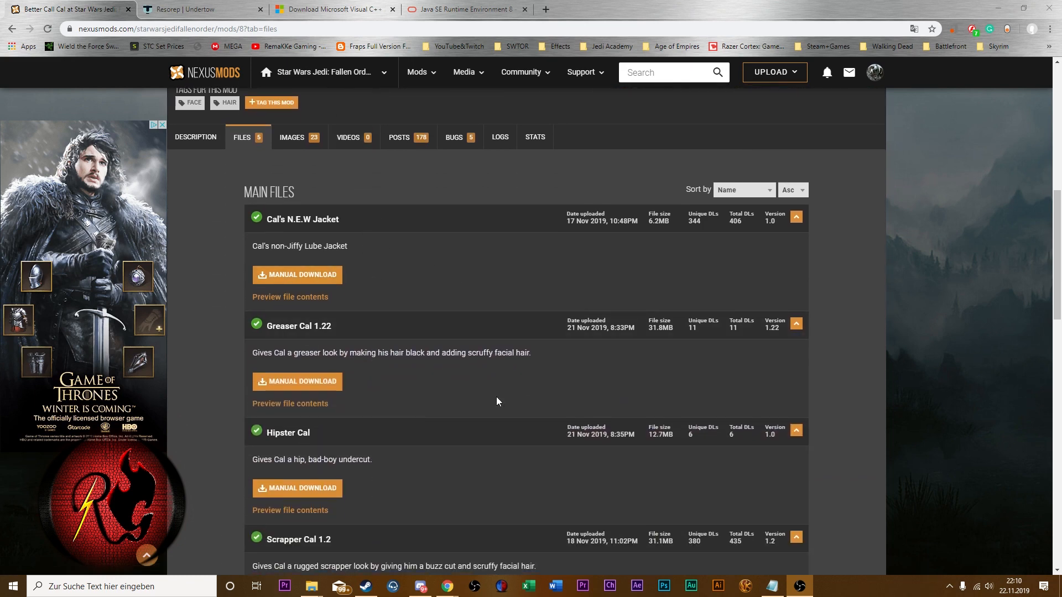
{"action": "scroll", "scroll_direction": "down", "scroll_amount": 3}
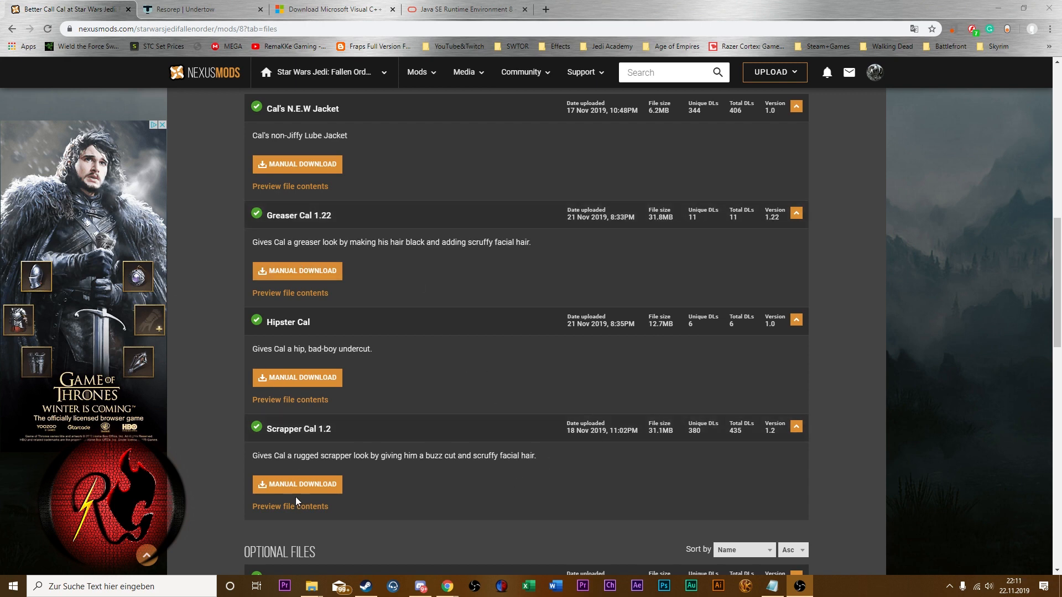
{"action": "left_click", "coordinate": [296, 485]}
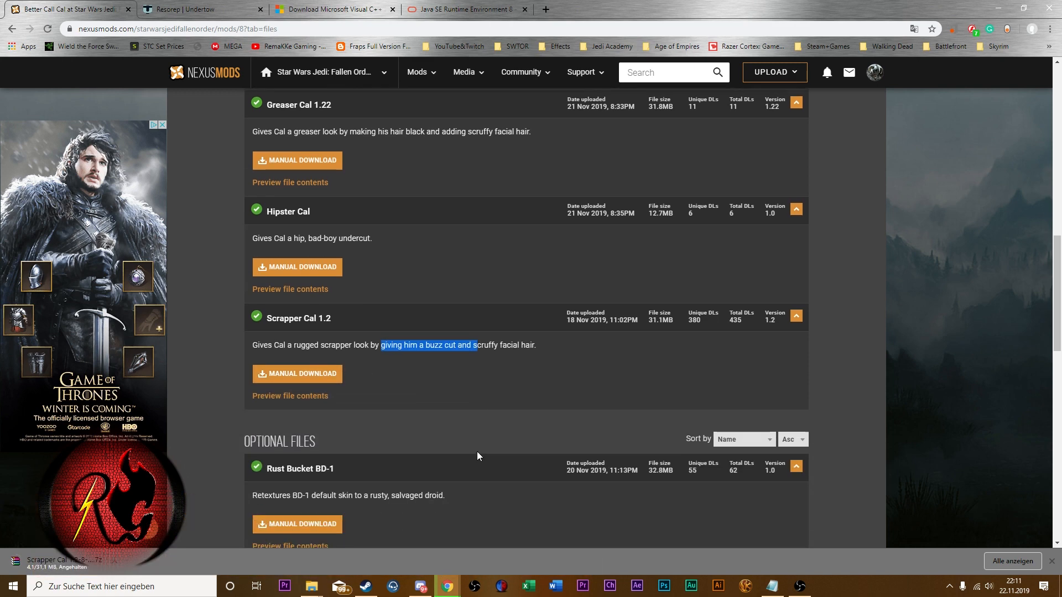
{"action": "scroll", "scroll_direction": "down", "scroll_amount": 3}
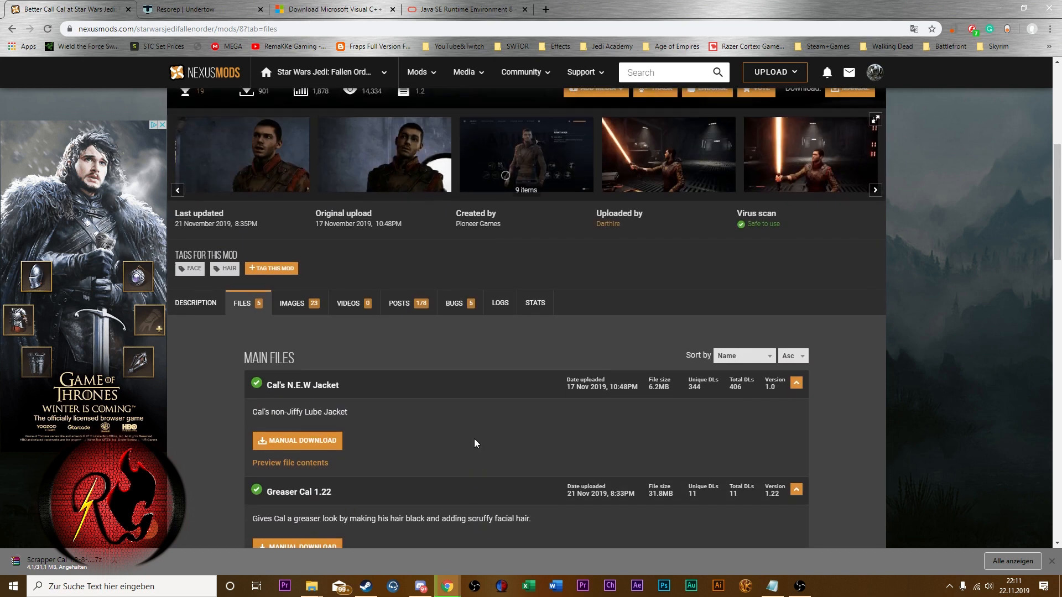
{"action": "mouse_move", "coordinate": [366, 443]}
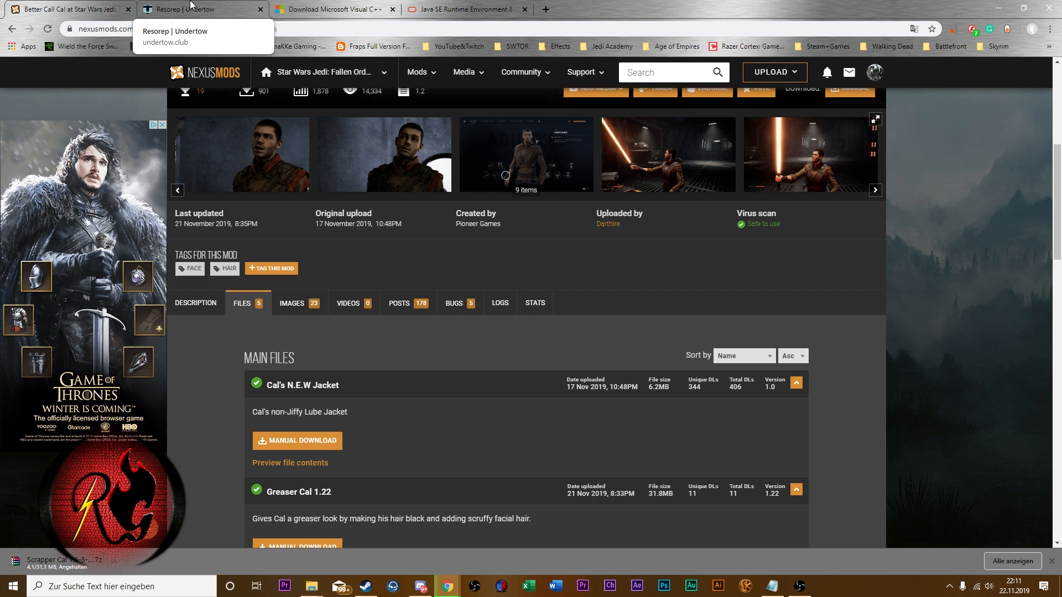
- Download Resorep 1.7.0 from its Undertow page, then move on to the Visual C++ 2015 Redistributable page
{"action": "left_click", "coordinate": [197, 8]}
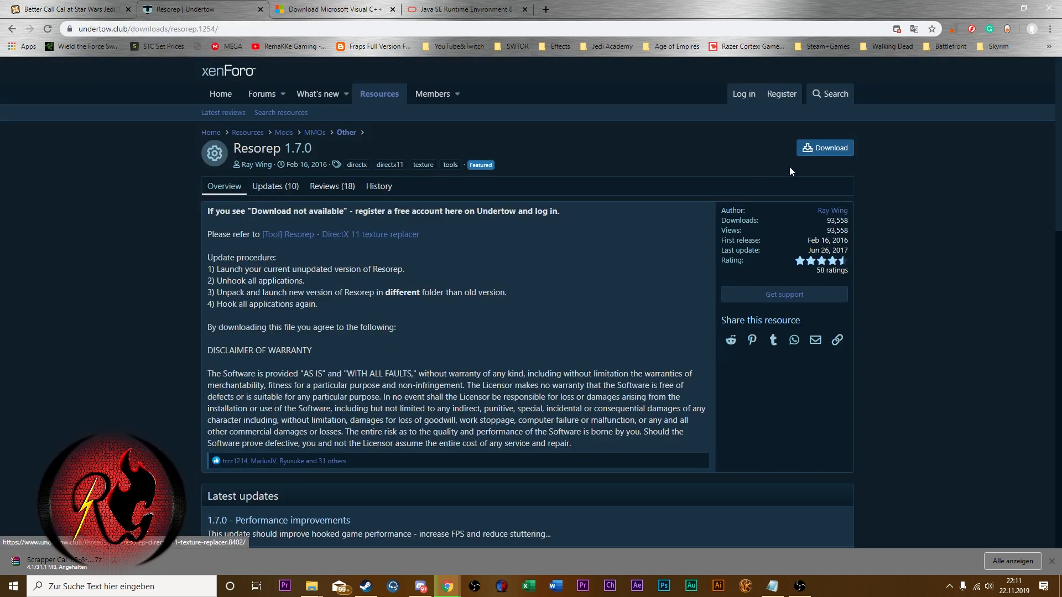
{"action": "left_click", "coordinate": [825, 147]}
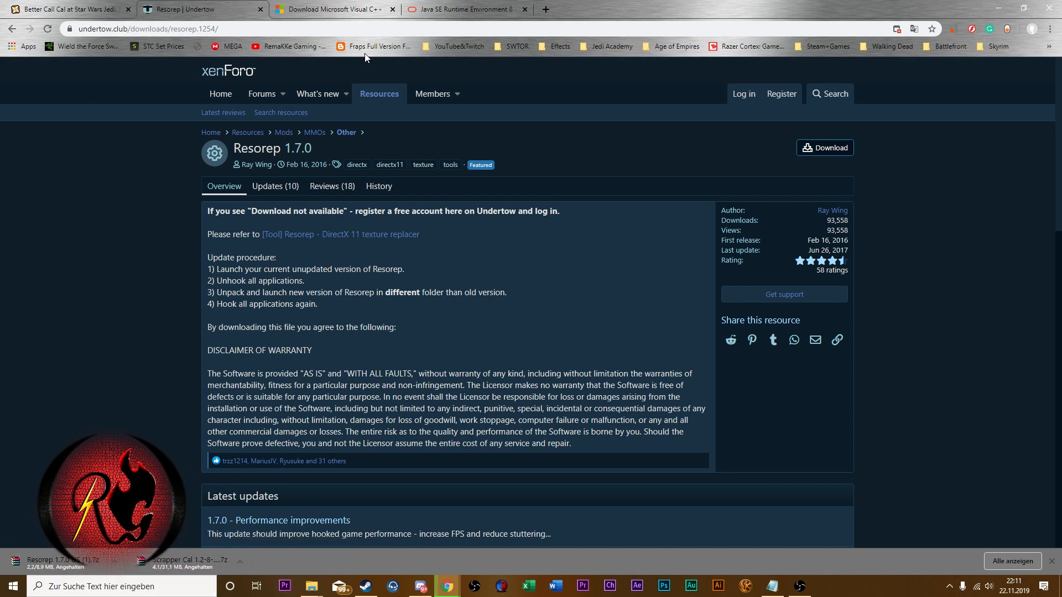
{"action": "left_click", "coordinate": [325, 10]}
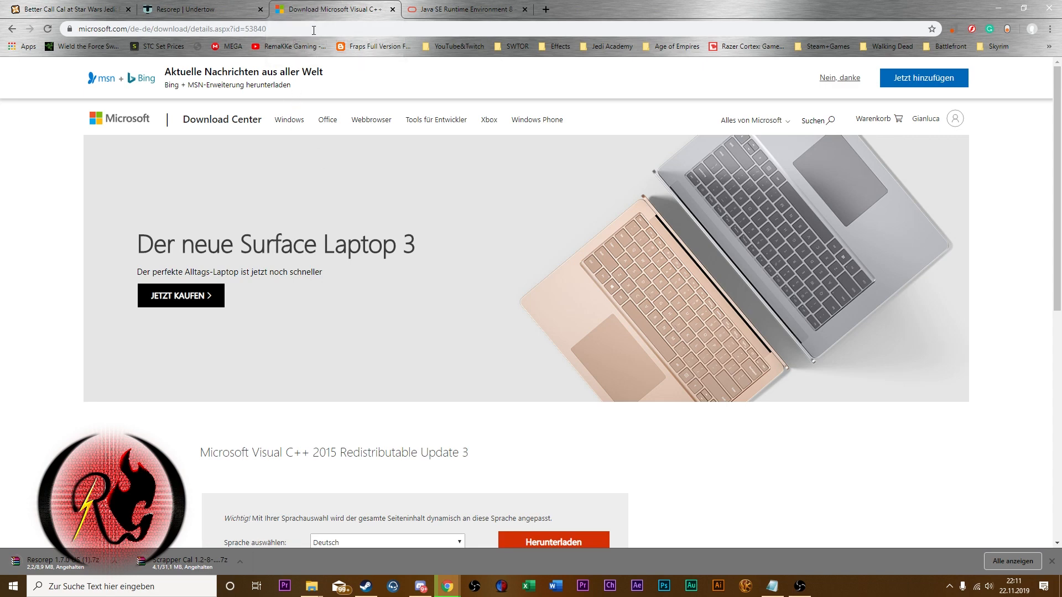
{"action": "mouse_move", "coordinate": [330, 9]}
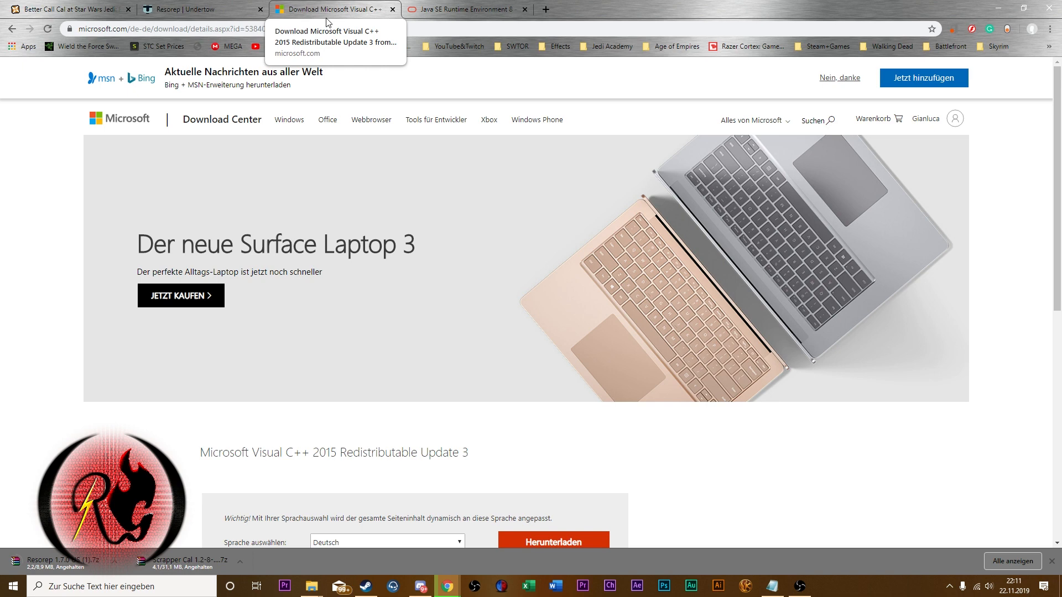
{"action": "scroll", "scroll_direction": "down", "scroll_amount": 3}
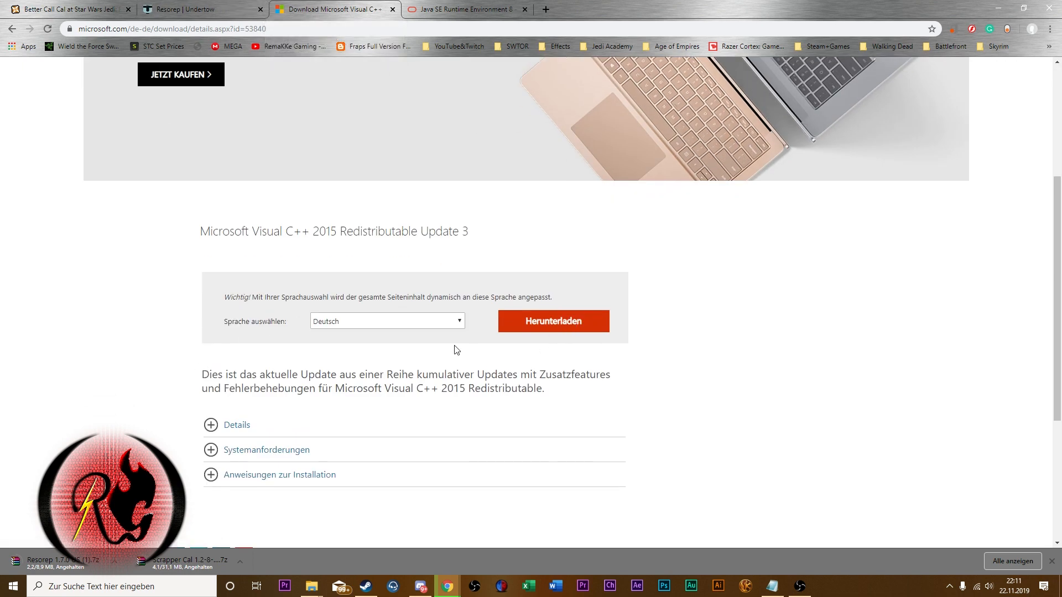
{"action": "left_click", "coordinate": [386, 320]}
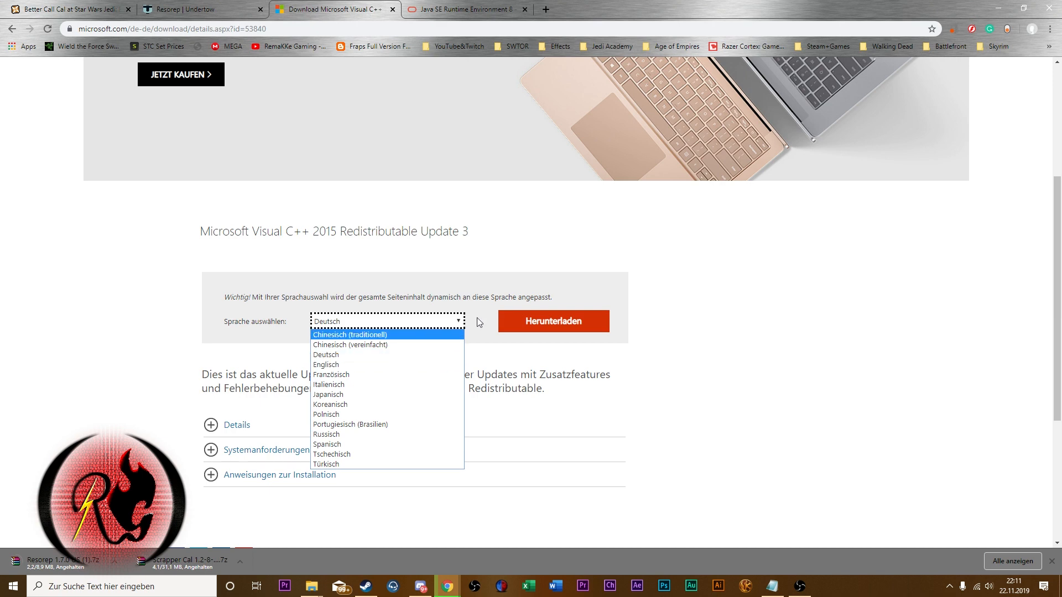
{"action": "left_click", "coordinate": [552, 321]}
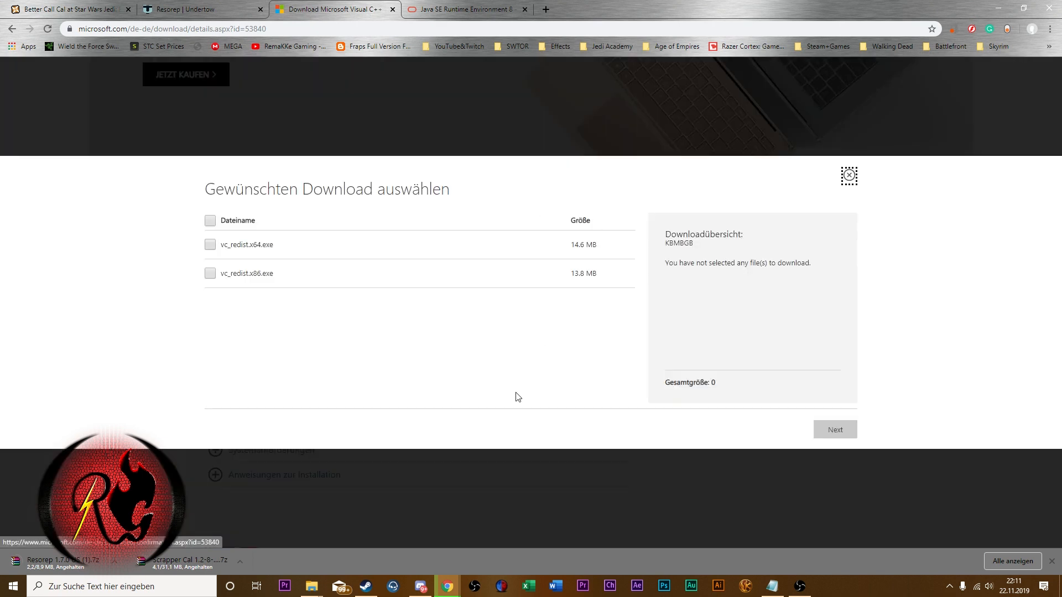
{"action": "left_click", "coordinate": [210, 245]}
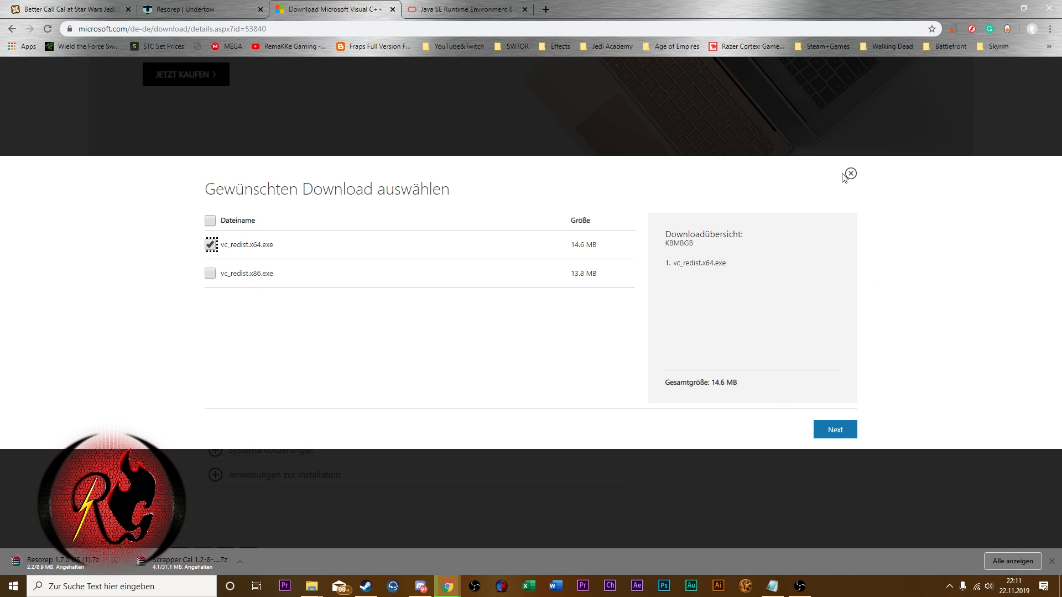
{"action": "left_click", "coordinate": [849, 174]}
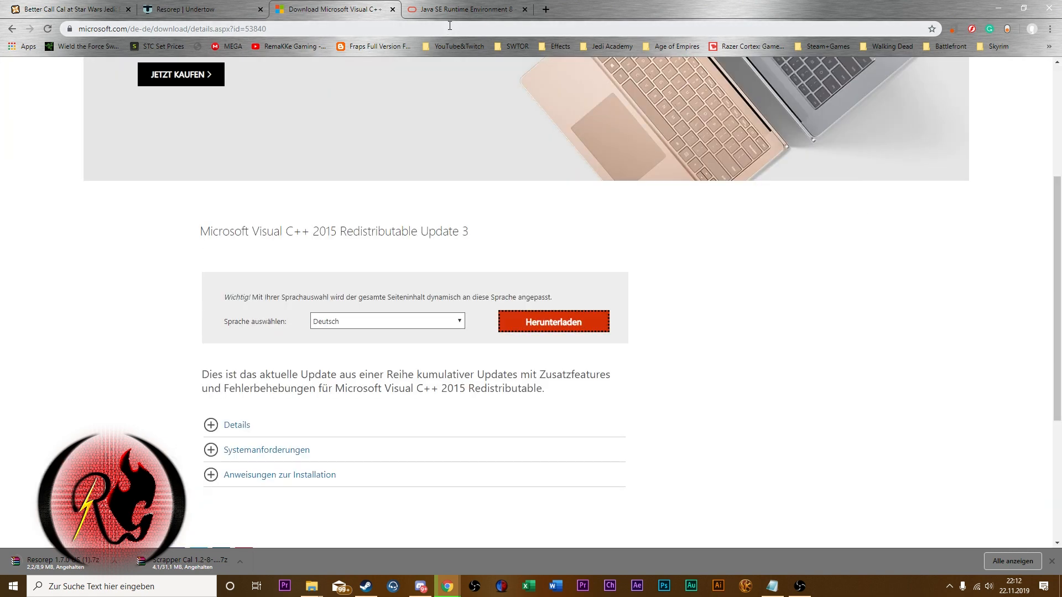
{"action": "left_click", "coordinate": [463, 9]}
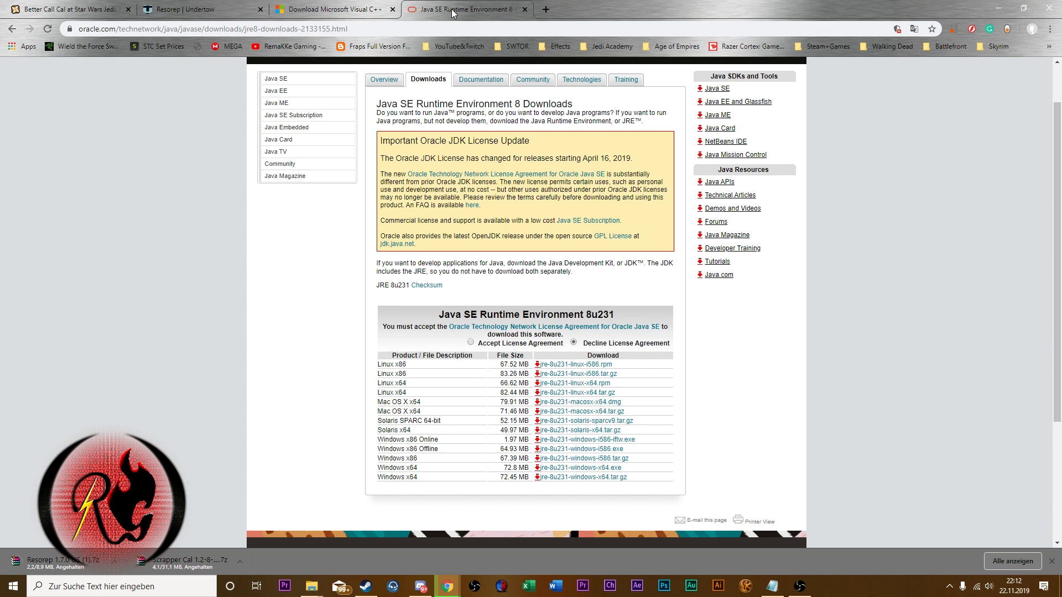
{"action": "mouse_move", "coordinate": [329, 442]}
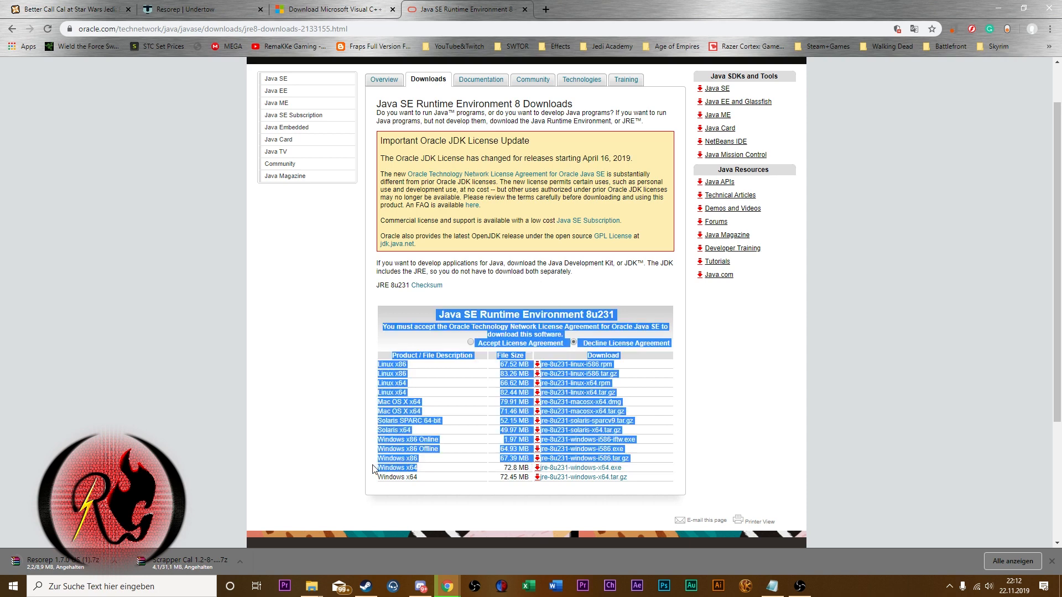
- Request the Windows x64 Java SE Runtime 8u231 installer and accept the license agreement
{"action": "left_click", "coordinate": [574, 343]}
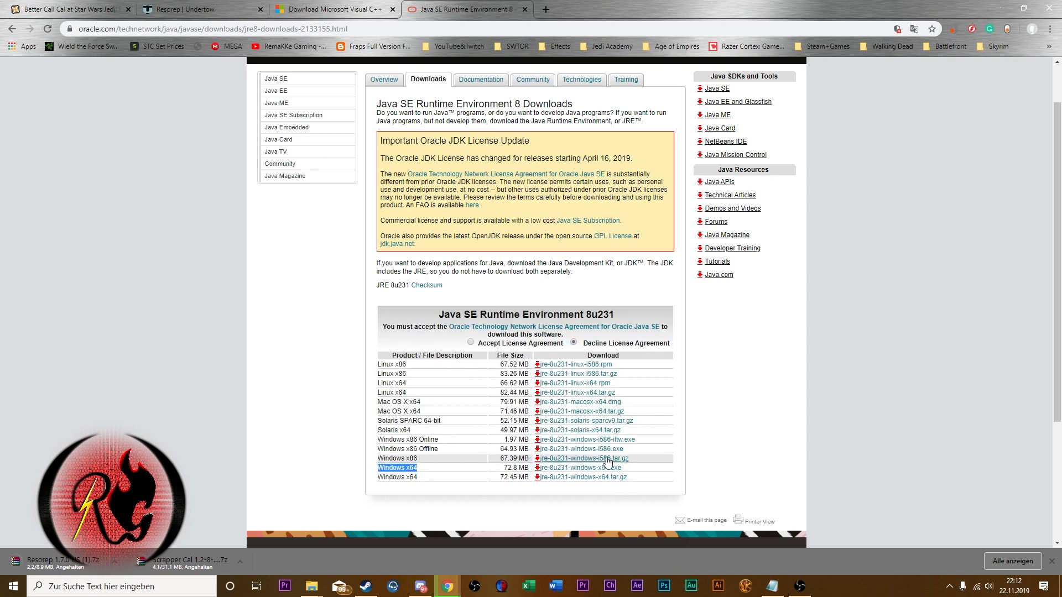
{"action": "left_click", "coordinate": [581, 466]}
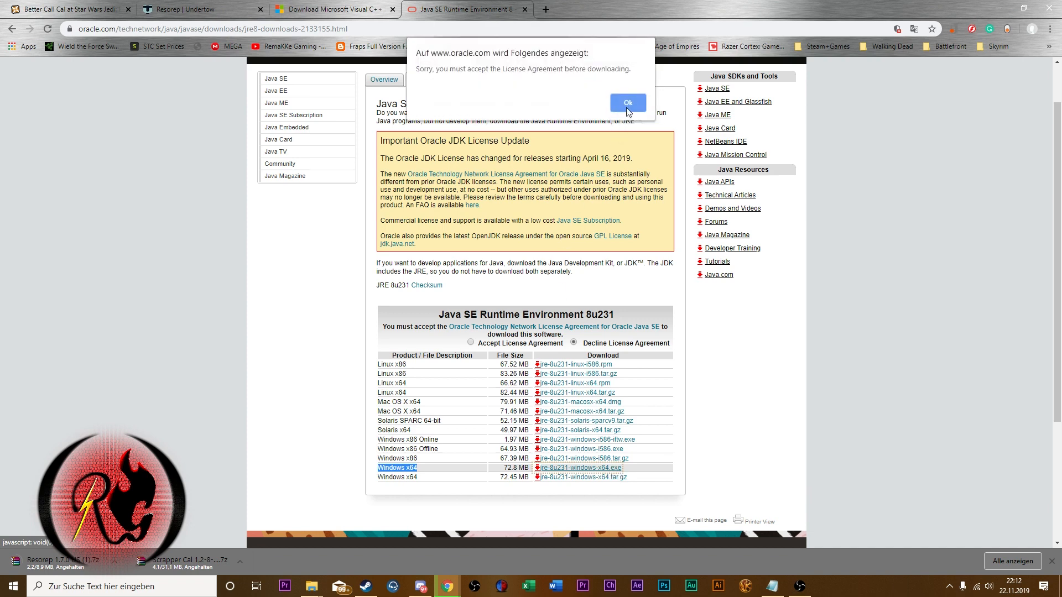
{"action": "left_click", "coordinate": [625, 102]}
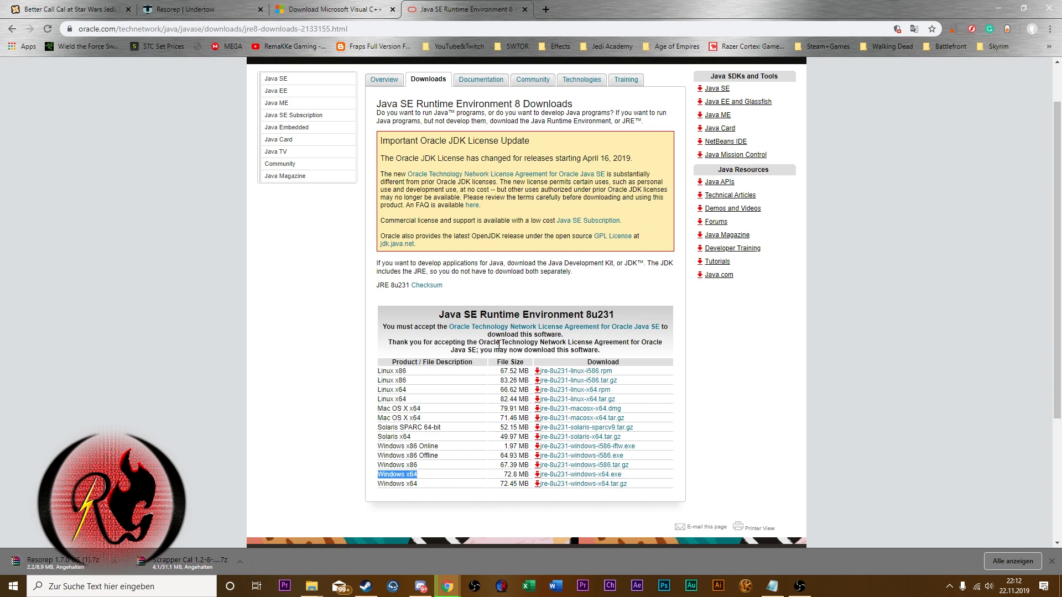
{"action": "mouse_move", "coordinate": [750, 410]}
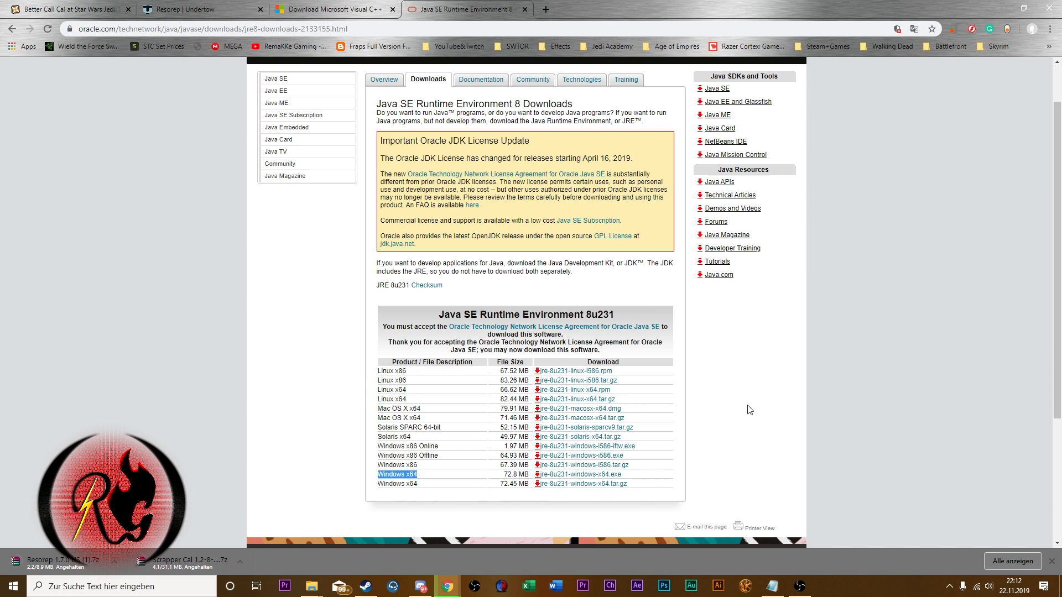
{"action": "scroll", "scroll_direction": "down", "scroll_amount": 3}
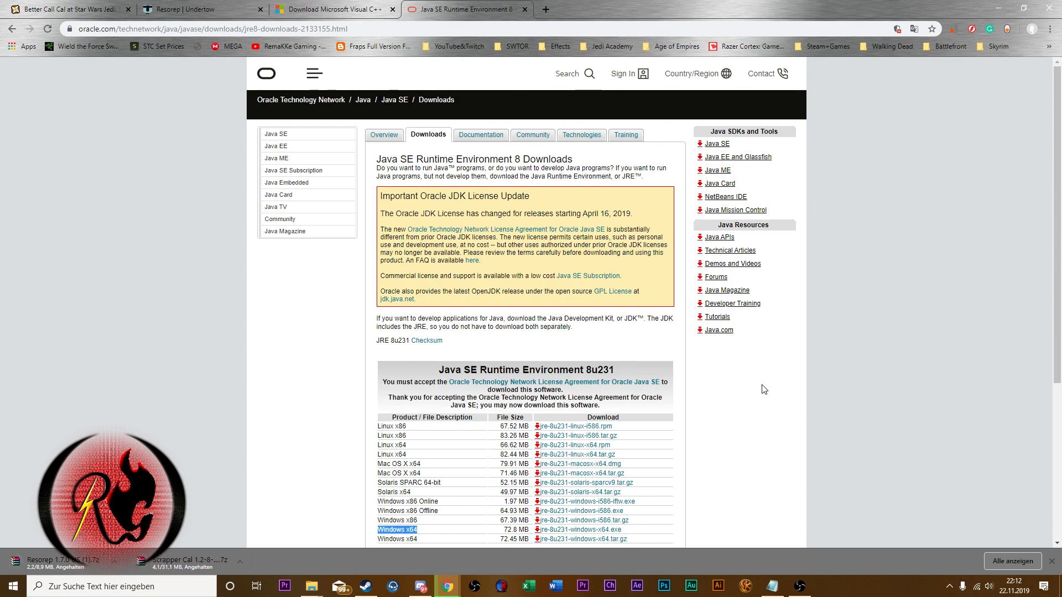
{"action": "mouse_move", "coordinate": [458, 509]}
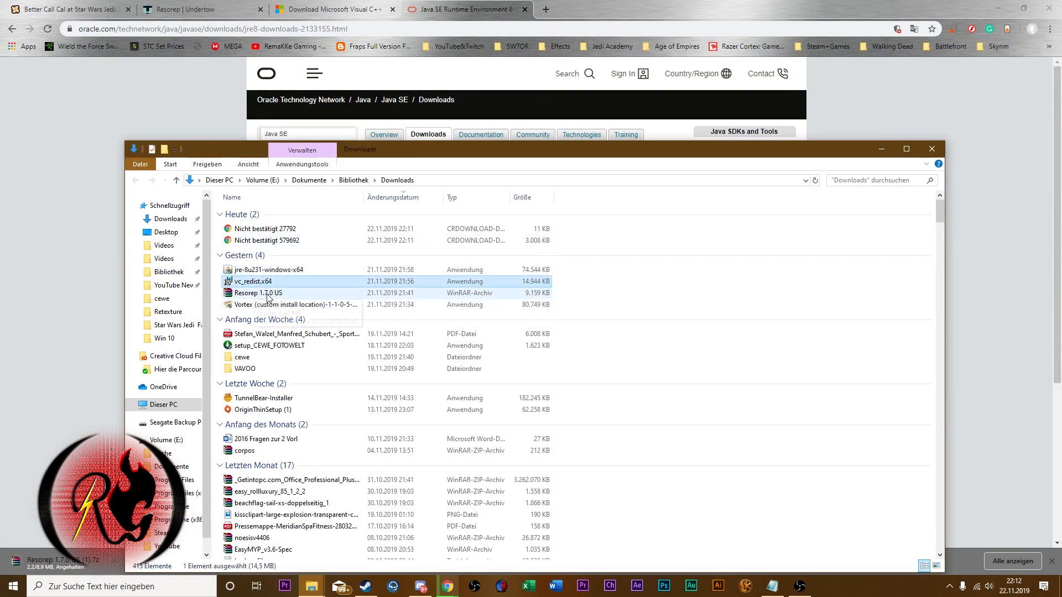
- Launch Resorep 1.7.0 from the resorep archive in its Win 10 folder and bring its window forward
{"action": "left_click", "coordinate": [258, 292]}
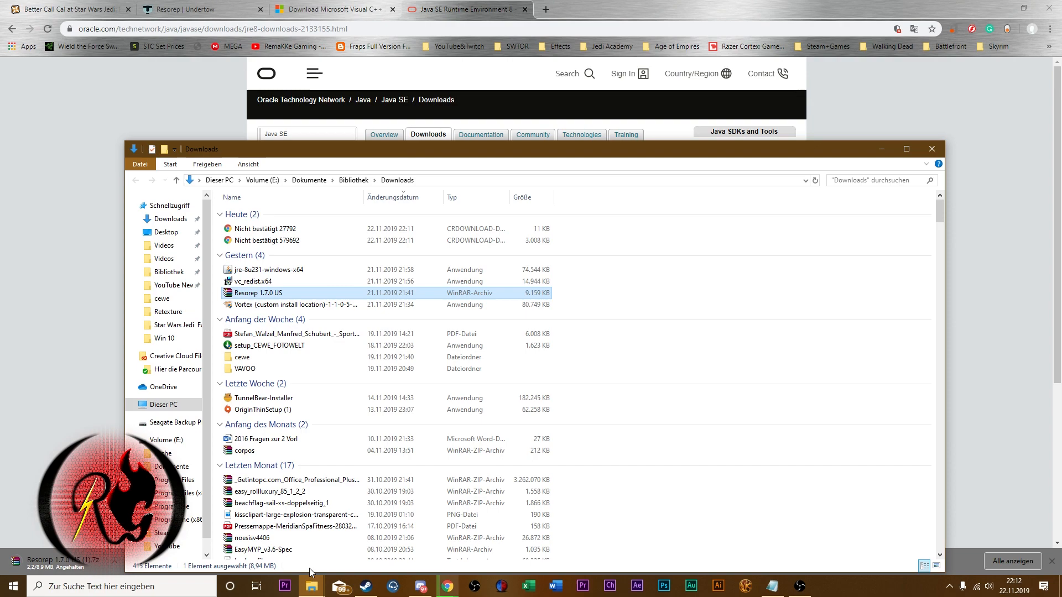
{"action": "mouse_move", "coordinate": [312, 586]}
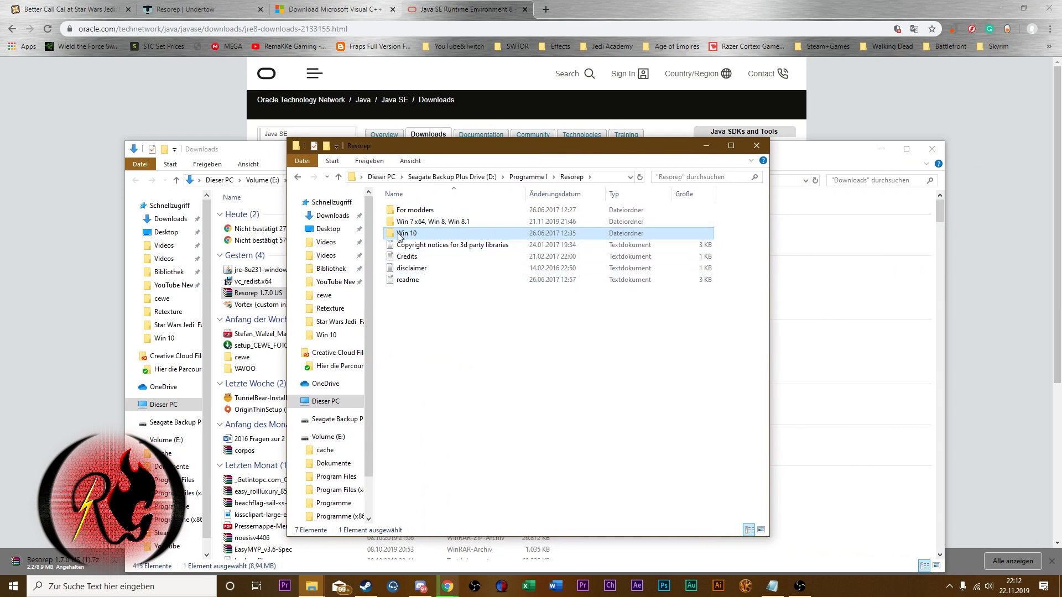
{"action": "double_click", "coordinate": [407, 233]}
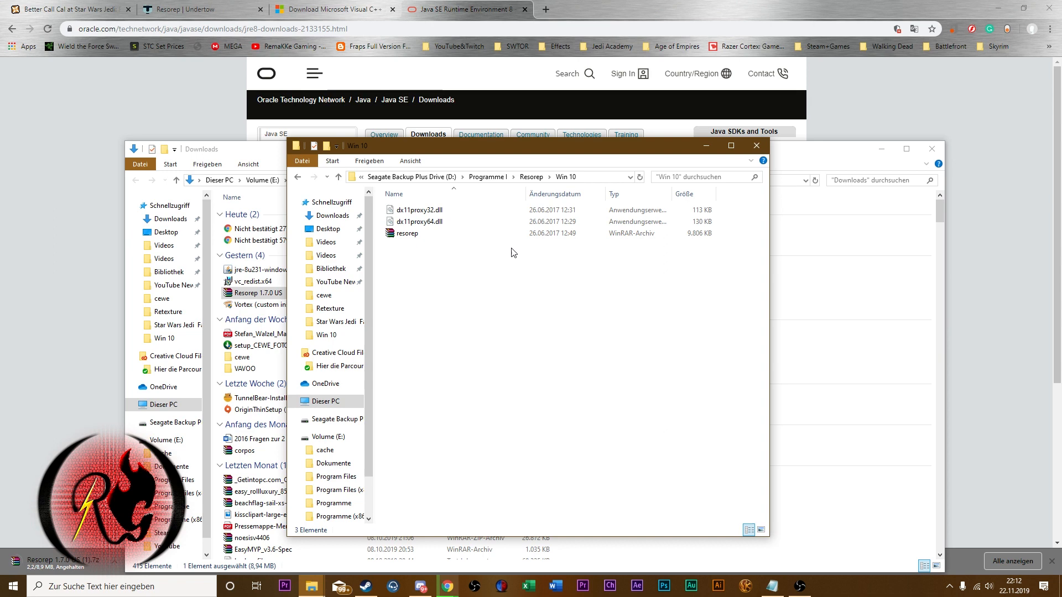
{"action": "left_click", "coordinate": [405, 234]}
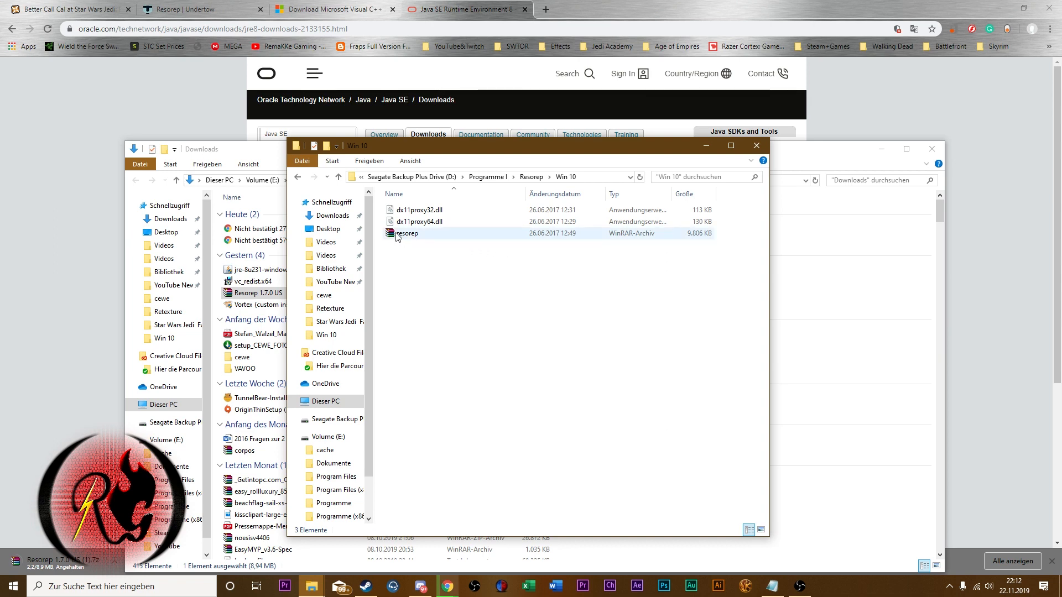
{"action": "right_click", "coordinate": [404, 234]}
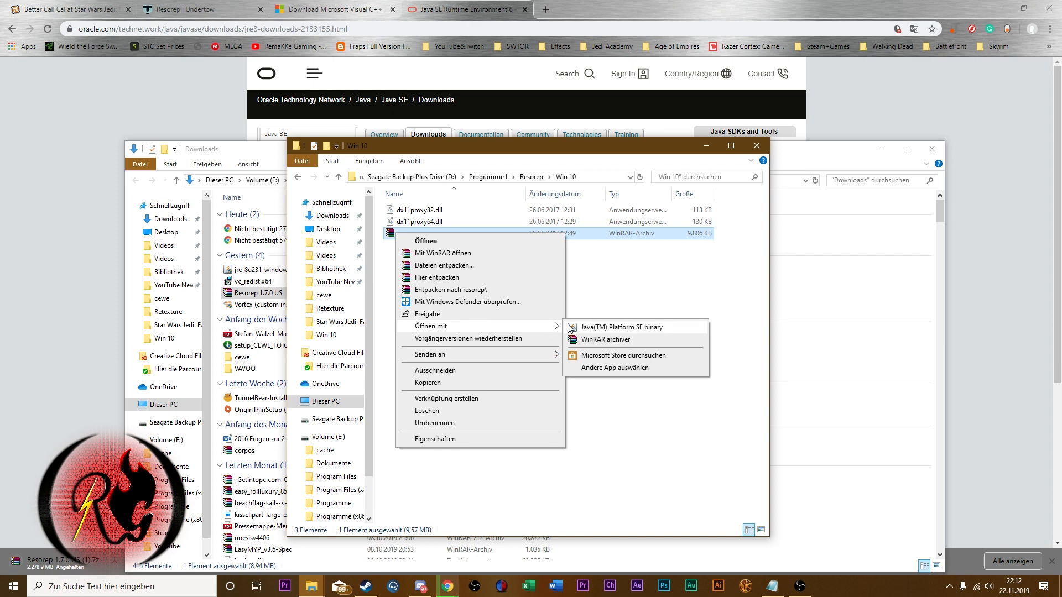
{"action": "mouse_move", "coordinate": [586, 338]}
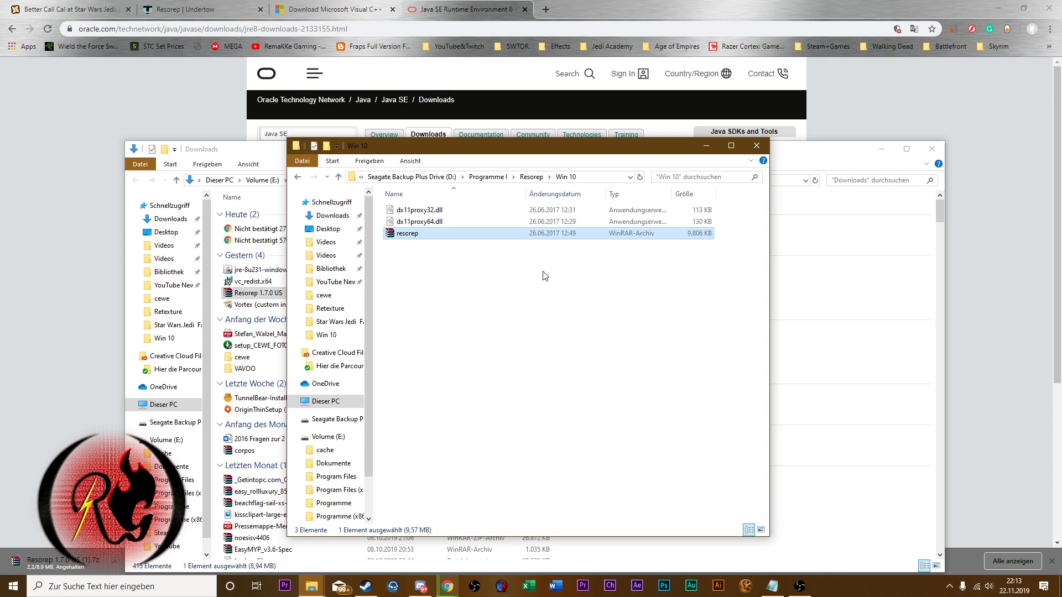
{"action": "mouse_move", "coordinate": [501, 374]}
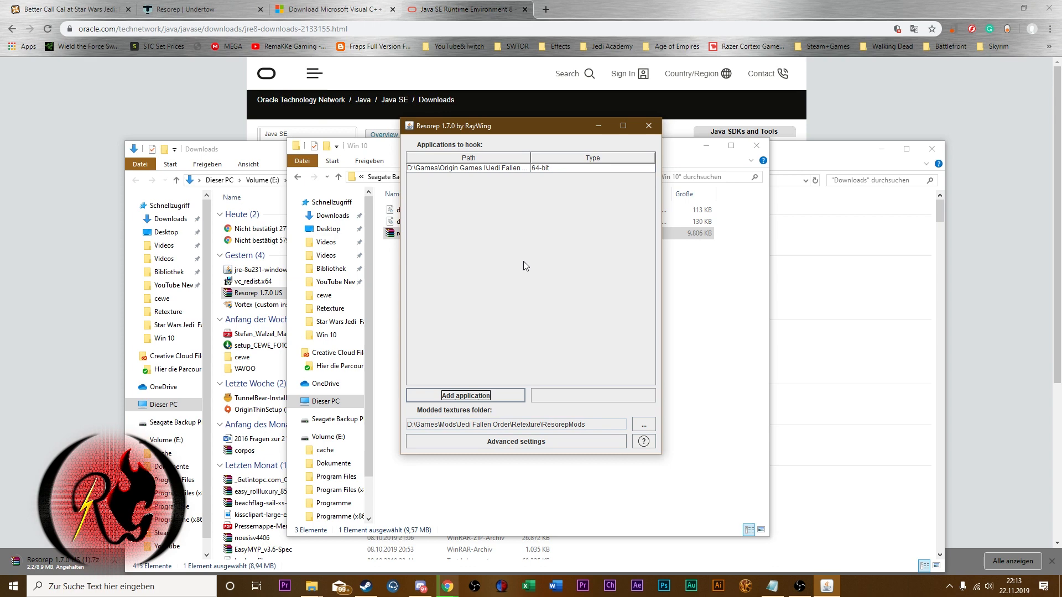
{"action": "left_click", "coordinate": [466, 167]}
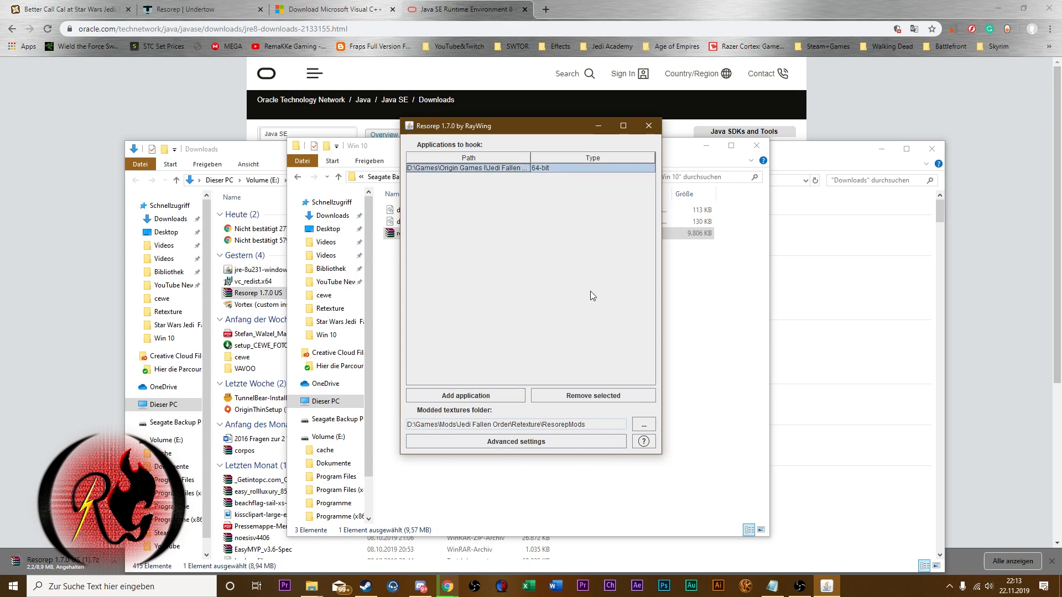
- Add starwarsjedifallenorder.exe from SwGame\Binaries\Win64 as a 64-bit application to hook
{"action": "left_click", "coordinate": [465, 395]}
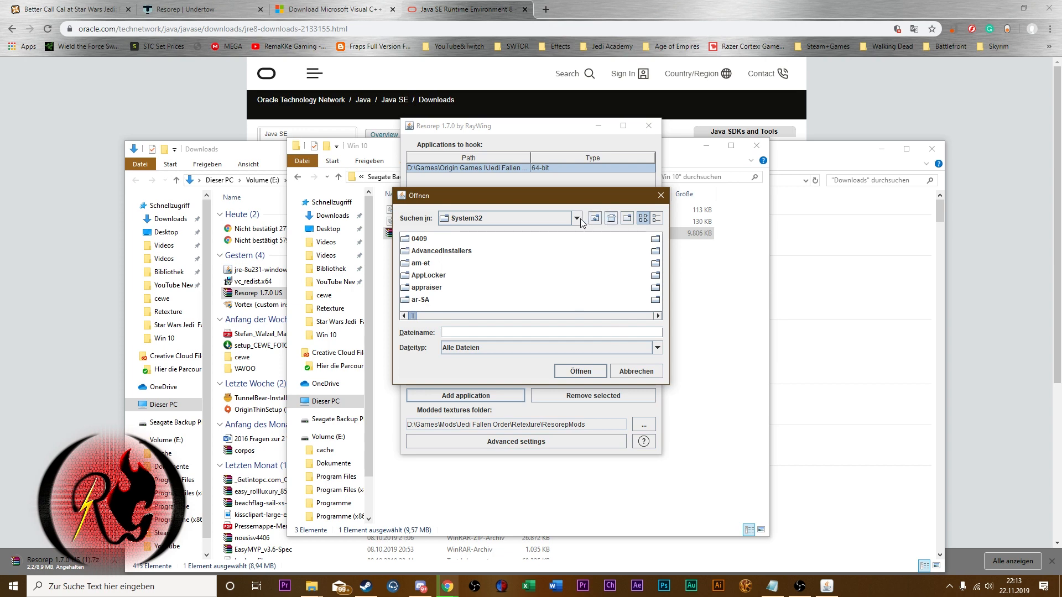
{"action": "left_click", "coordinate": [576, 218]}
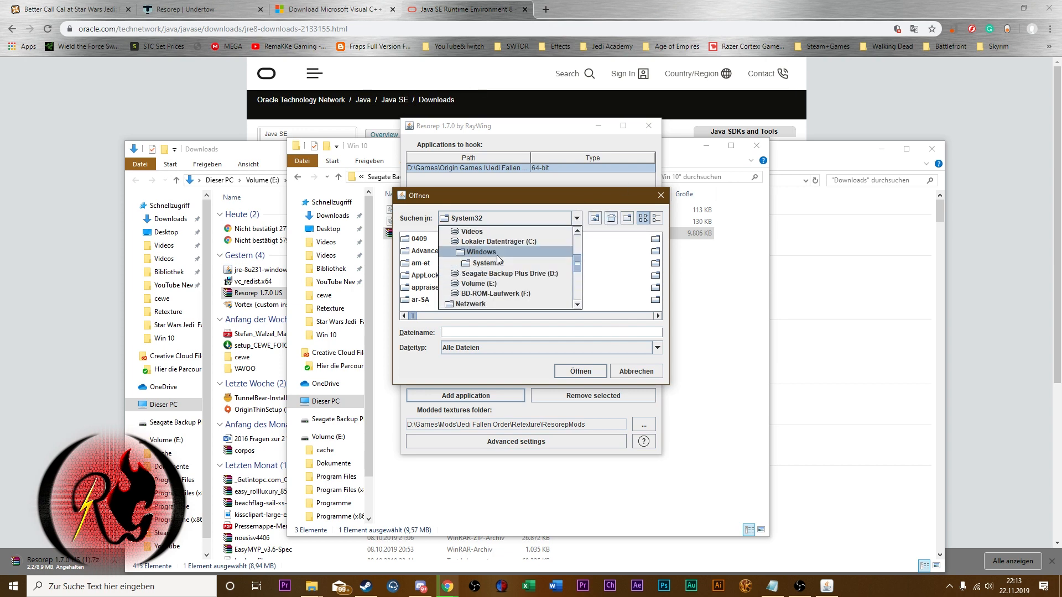
{"action": "left_click", "coordinate": [492, 274]}
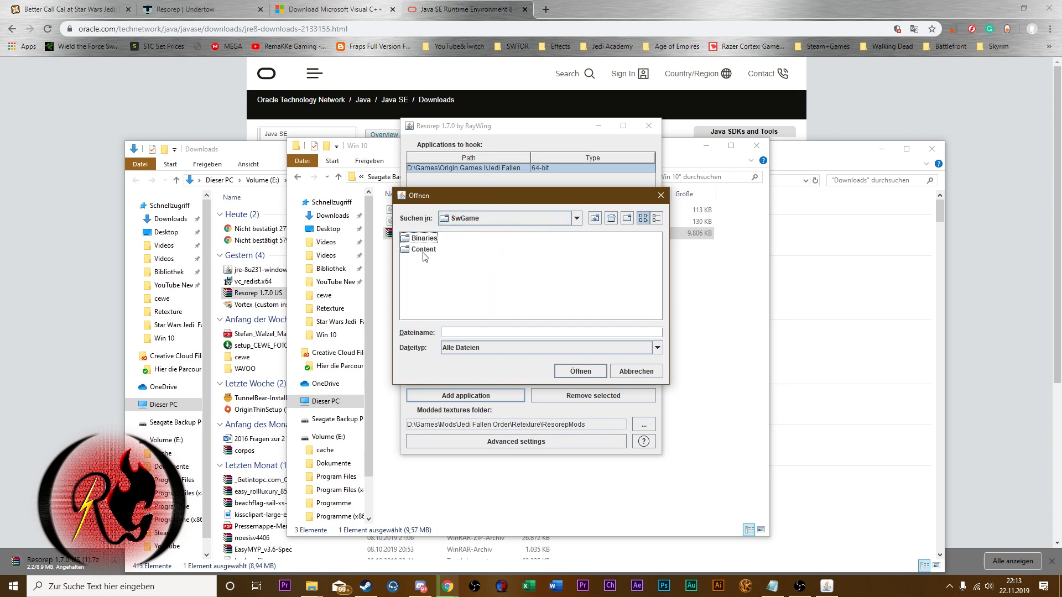
{"action": "double_click", "coordinate": [424, 238]}
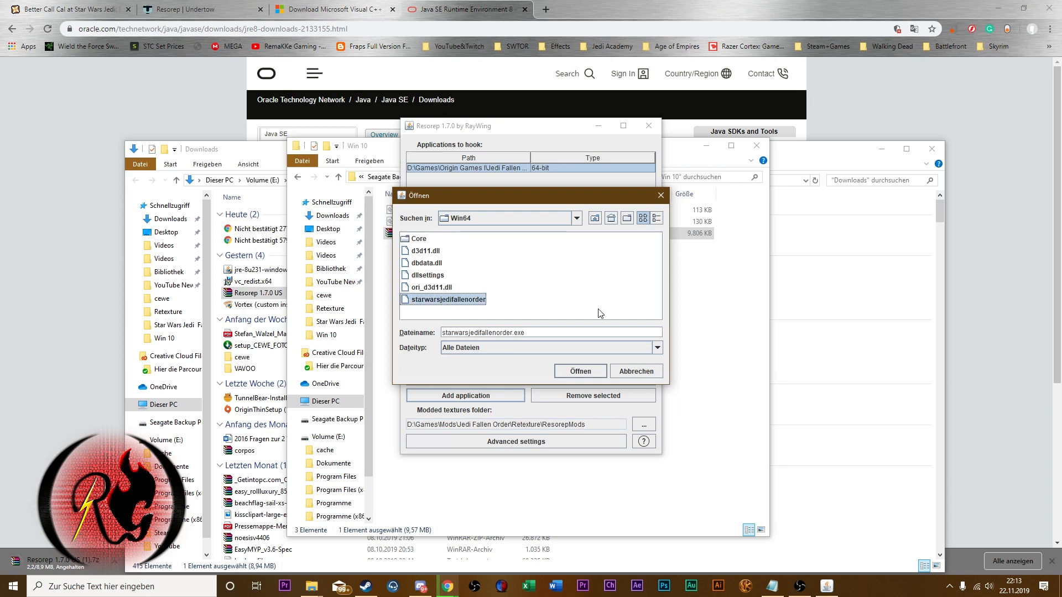
{"action": "left_click", "coordinate": [579, 371]}
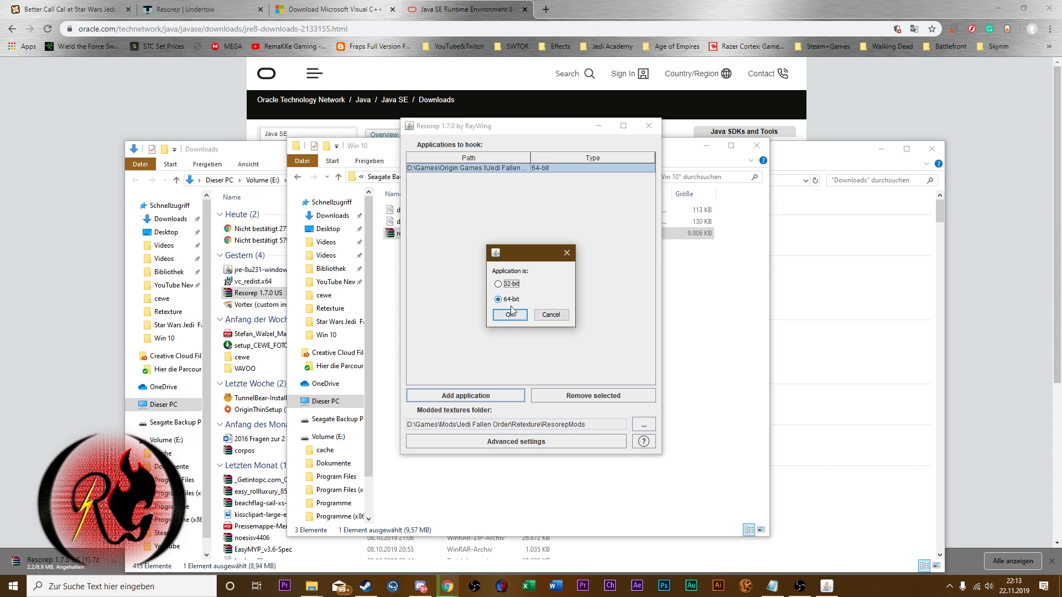
{"action": "left_click", "coordinate": [508, 314]}
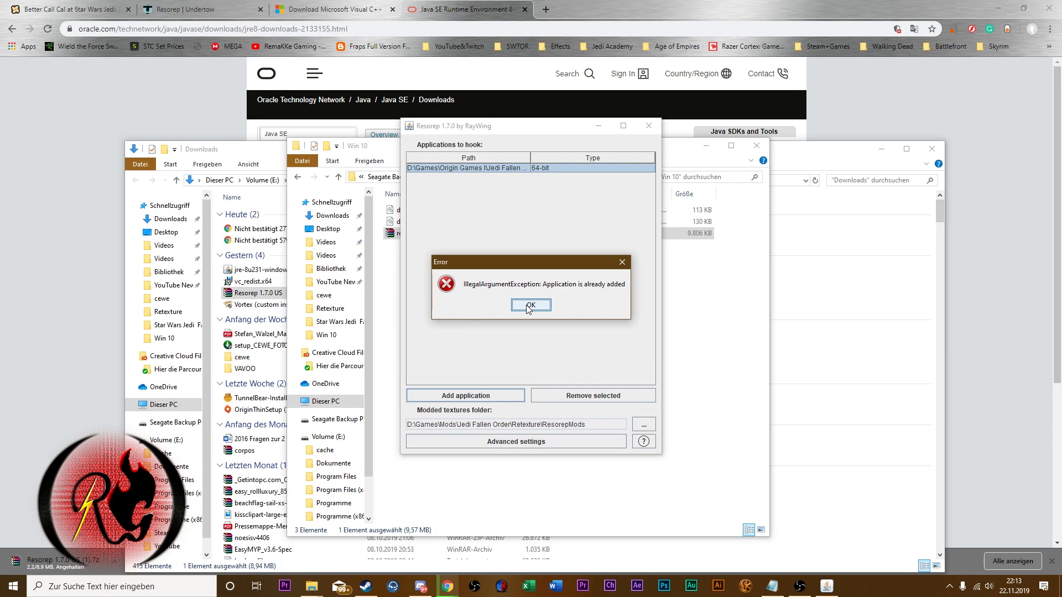
- Dismiss the already-added error and move the Win 10 folder window with dx11proxy64.dll selected higher up
{"action": "left_click", "coordinate": [530, 305]}
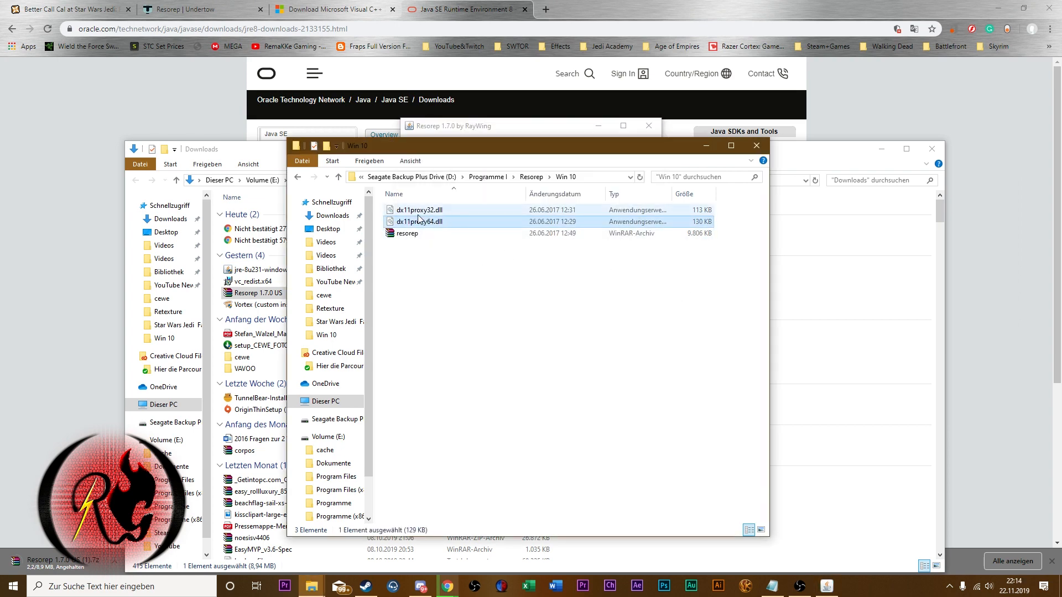
{"action": "left_click", "coordinate": [418, 222]}
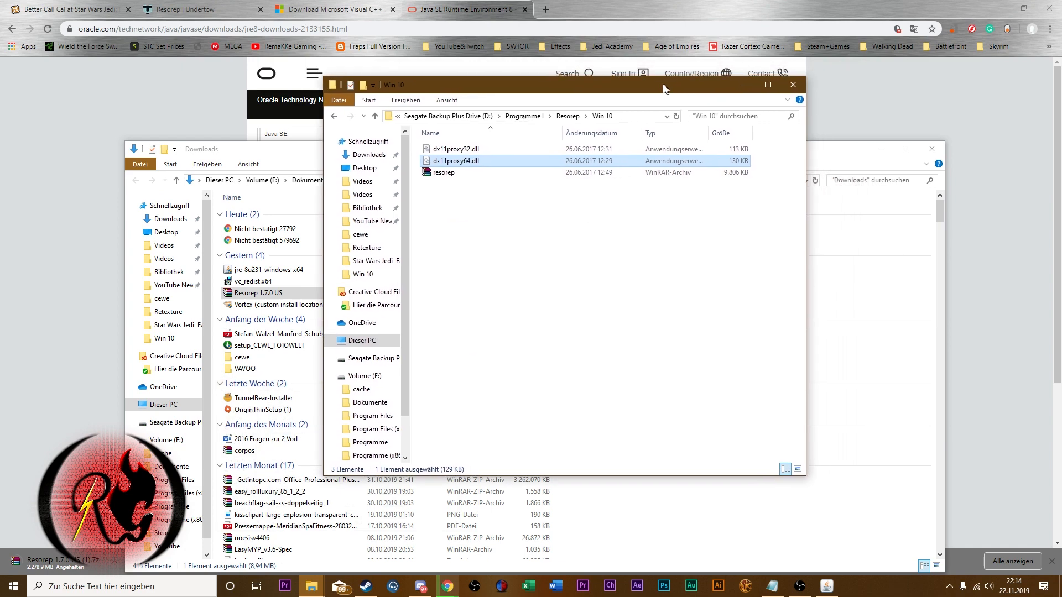
{"action": "left_click_drag", "start_coordinate": [664, 85], "coordinate": [664, 86]}
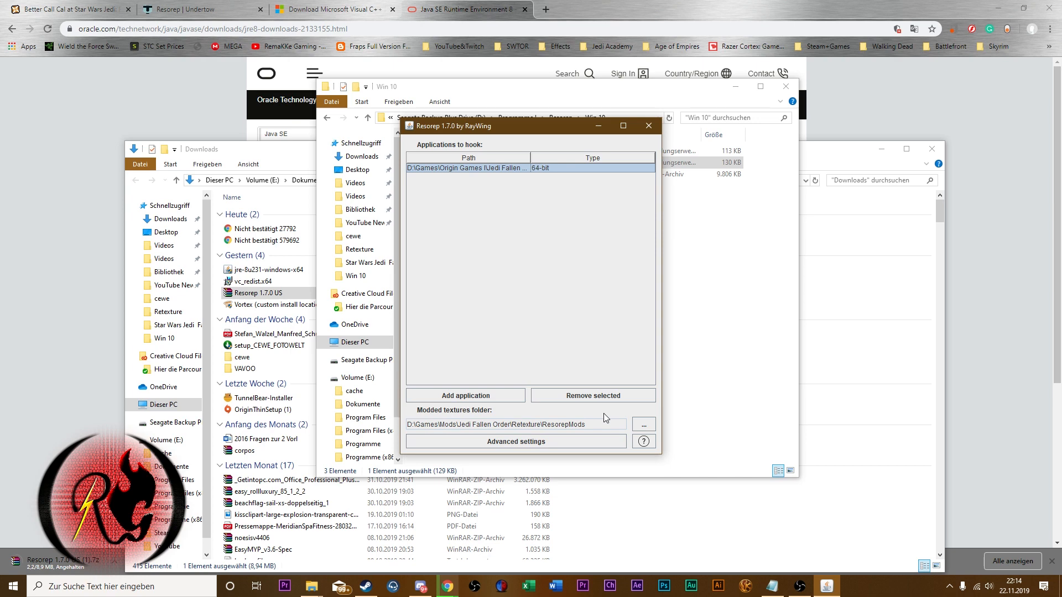
{"action": "mouse_move", "coordinate": [322, 573]}
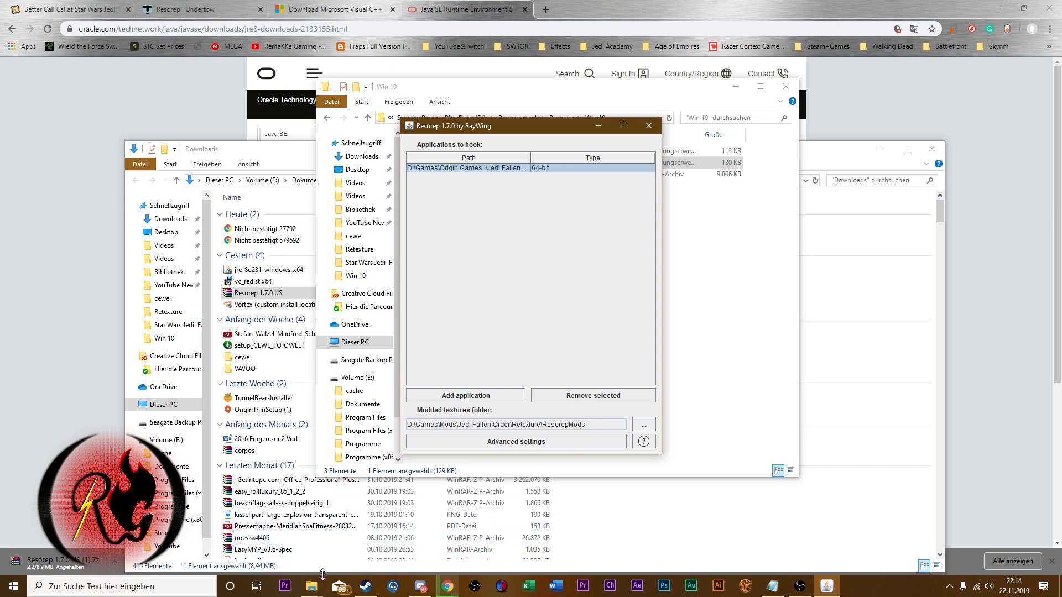
{"action": "mouse_move", "coordinate": [311, 585]}
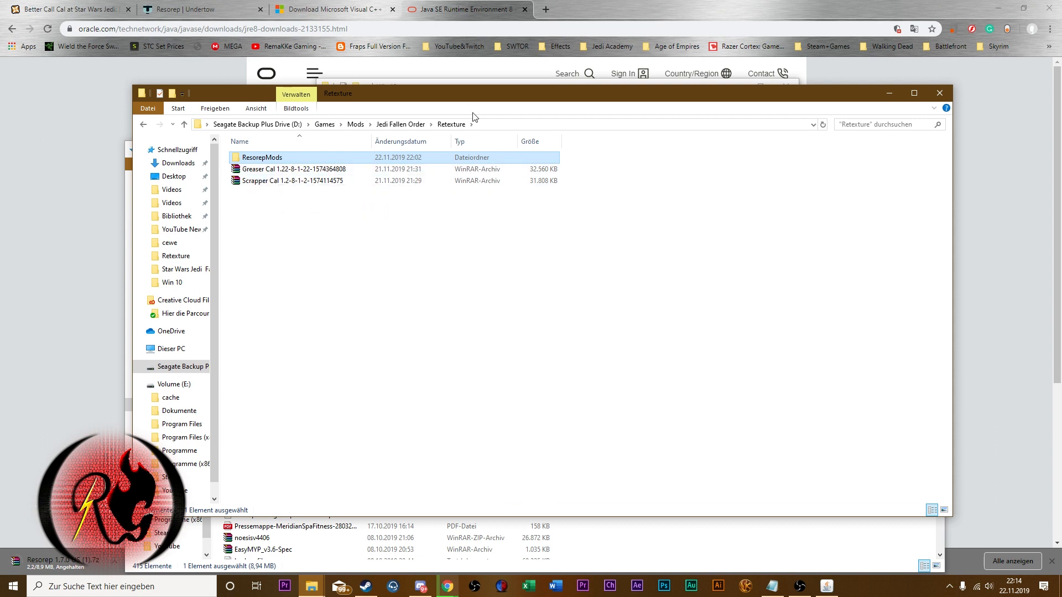
- In ResorepMods, select all loose texture files and replace them with the mod's textures
{"action": "double_click", "coordinate": [263, 157]}
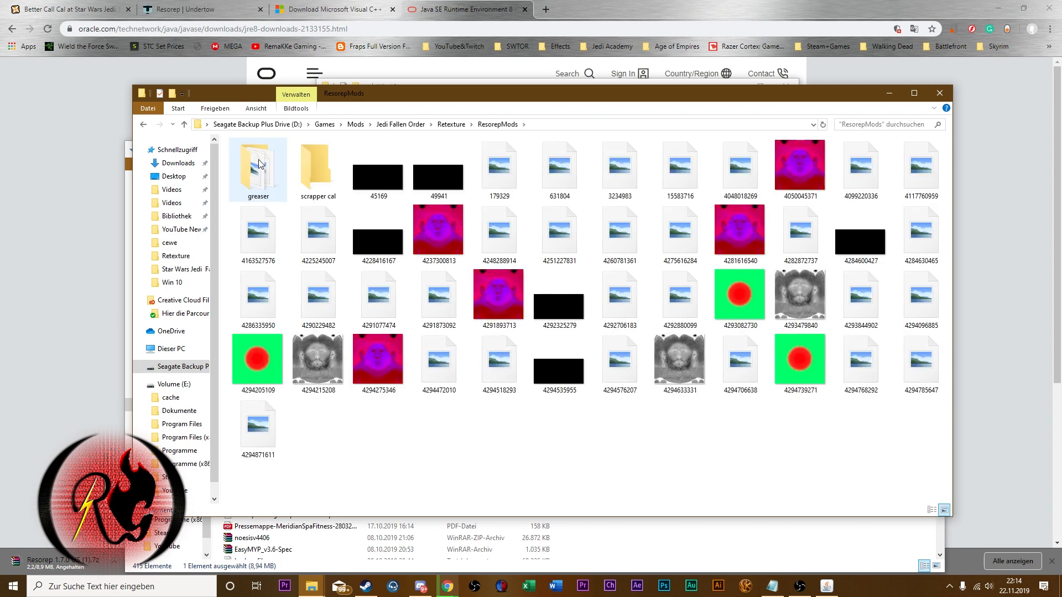
{"action": "mouse_move", "coordinate": [615, 282]}
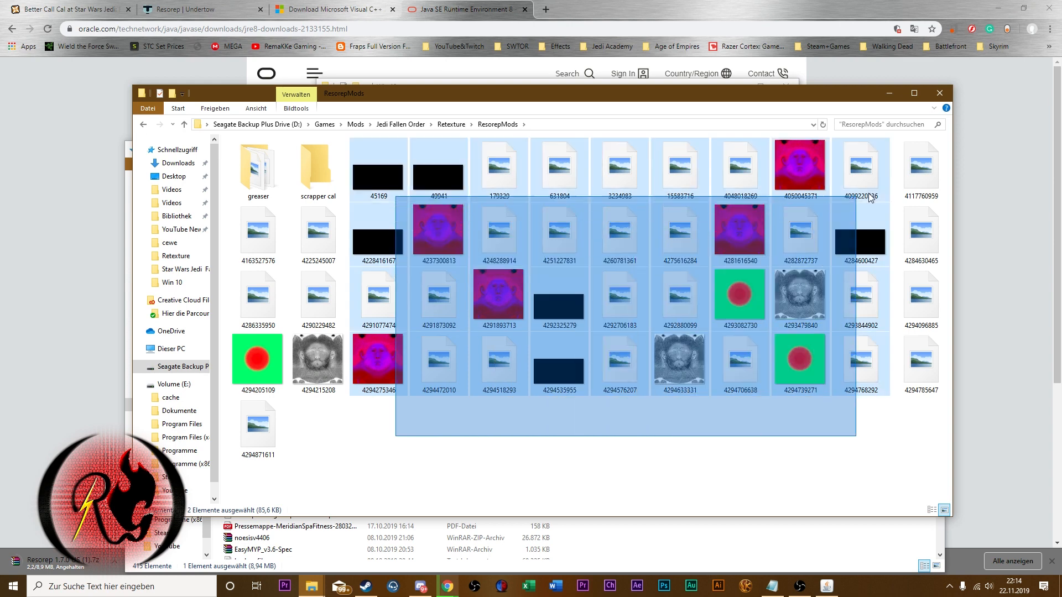
{"action": "left_click", "coordinate": [772, 445]}
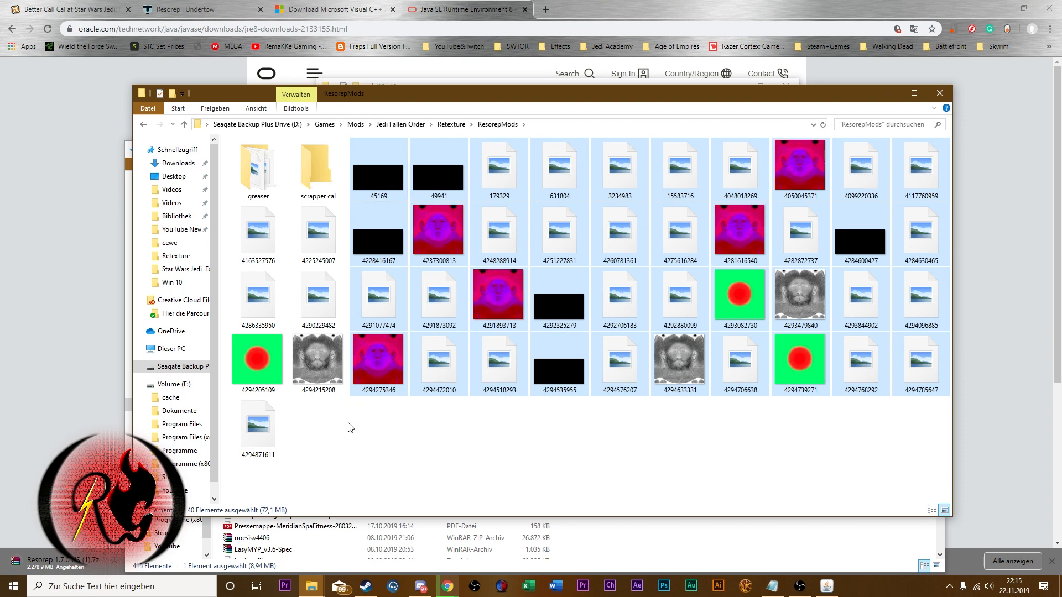
{"action": "left_click_drag", "start_coordinate": [243, 229], "coordinate": [389, 460]}
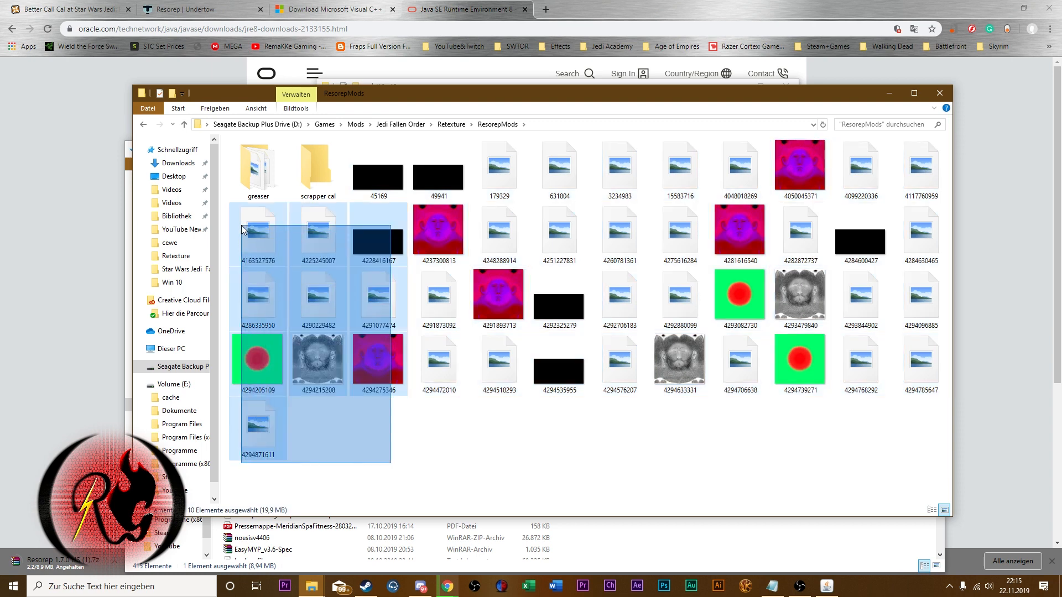
{"action": "left_click", "coordinate": [266, 466]}
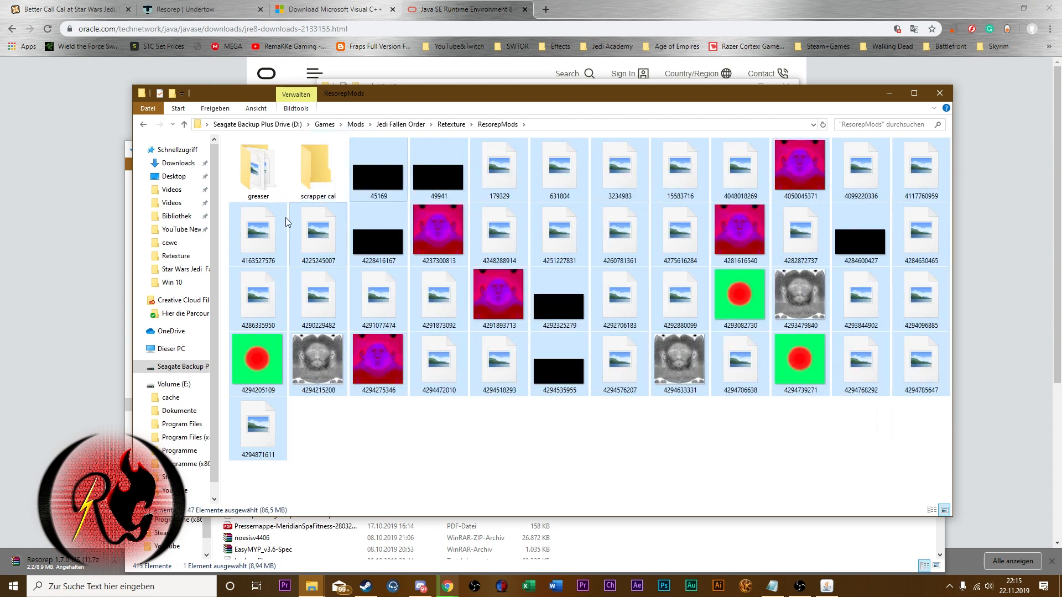
{"action": "double_click", "coordinate": [258, 164]}
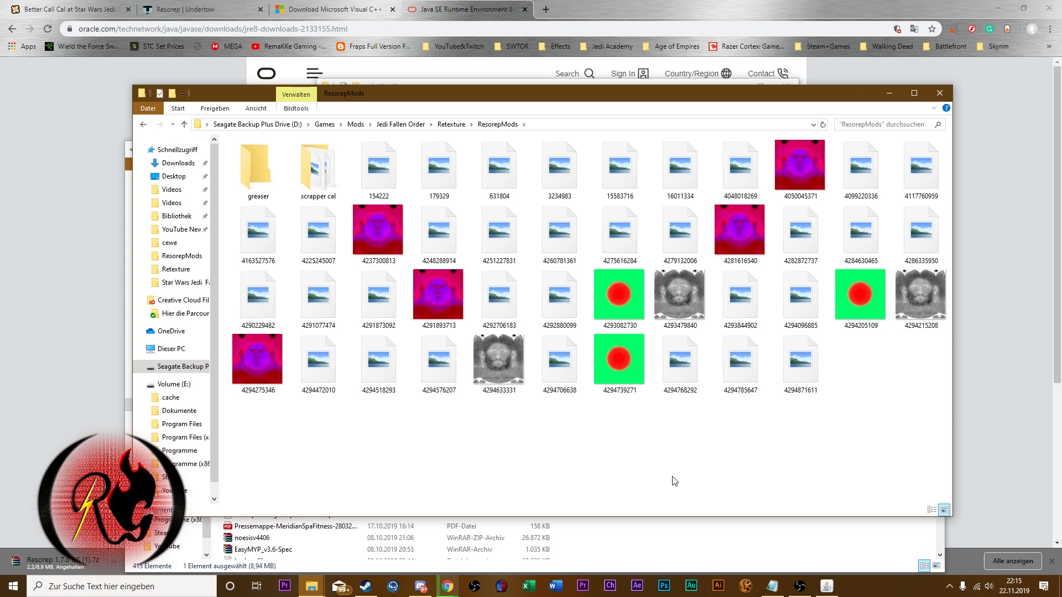
{"action": "mouse_move", "coordinate": [817, 541]}
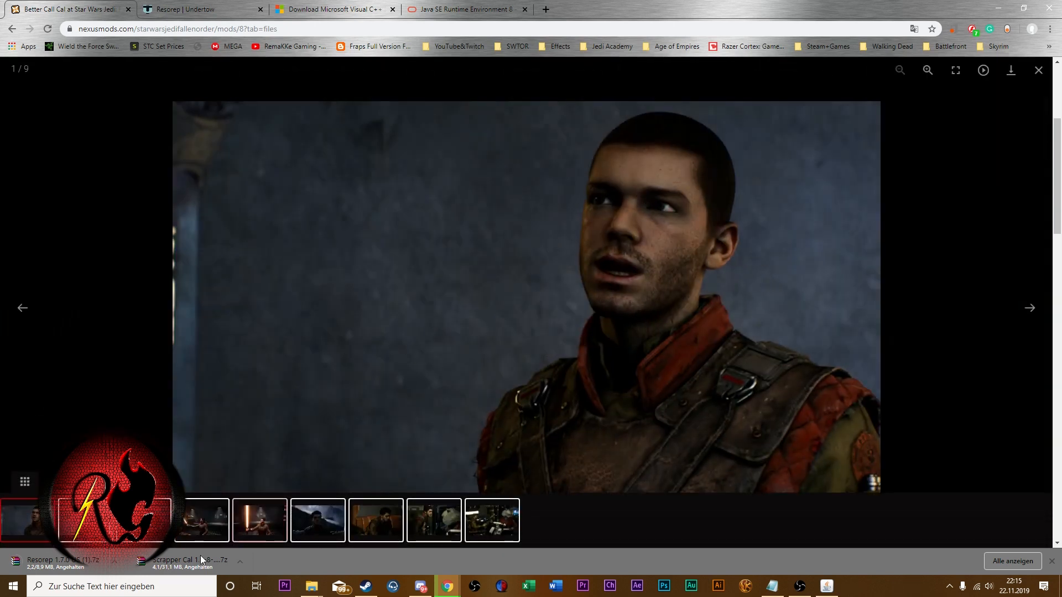
- Browse the Better Call Cal screenshots, then go to the Jedi Fallen Order Outfits category
{"action": "left_click", "coordinate": [259, 520]}
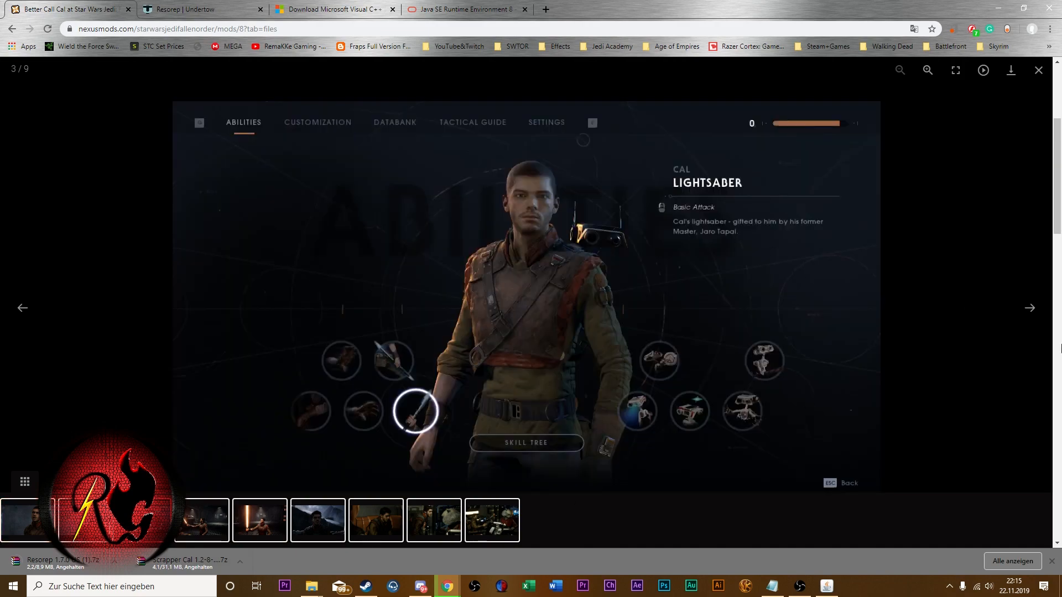
{"action": "left_click", "coordinate": [1029, 307]}
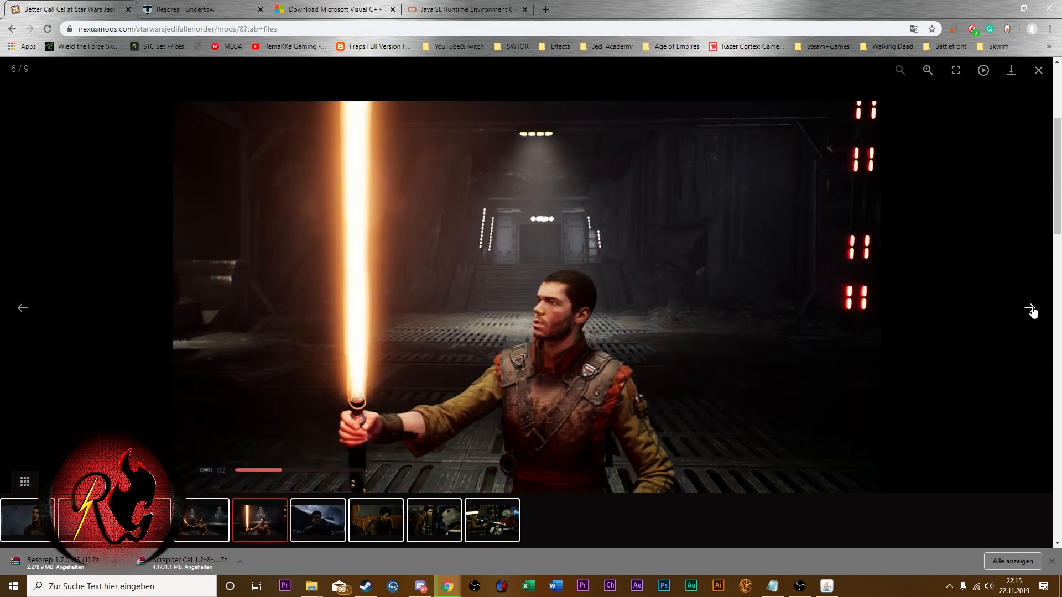
{"action": "left_click", "coordinate": [1032, 310]}
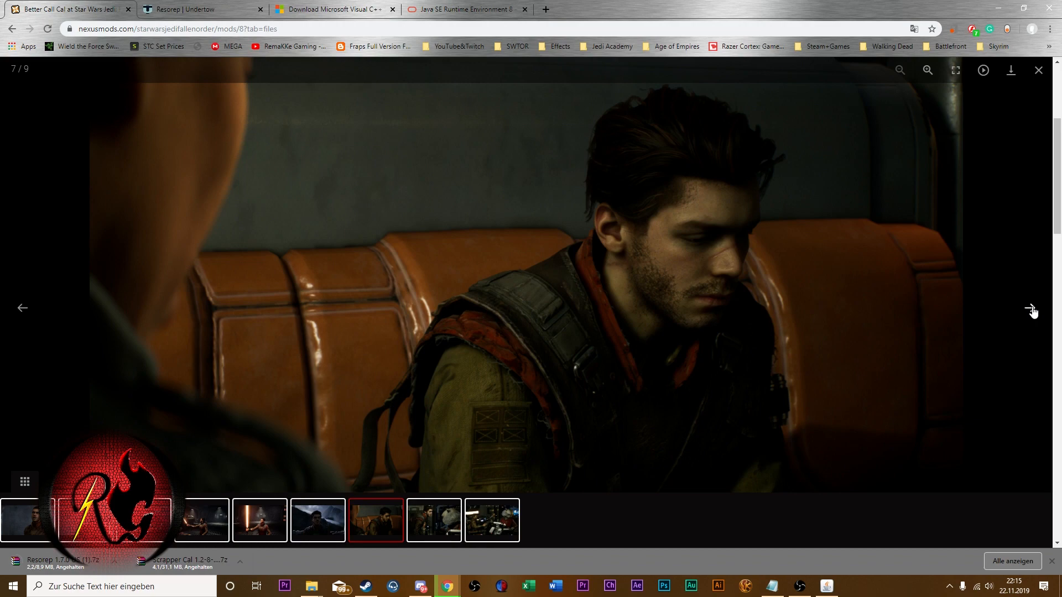
{"action": "left_click", "coordinate": [1038, 69]}
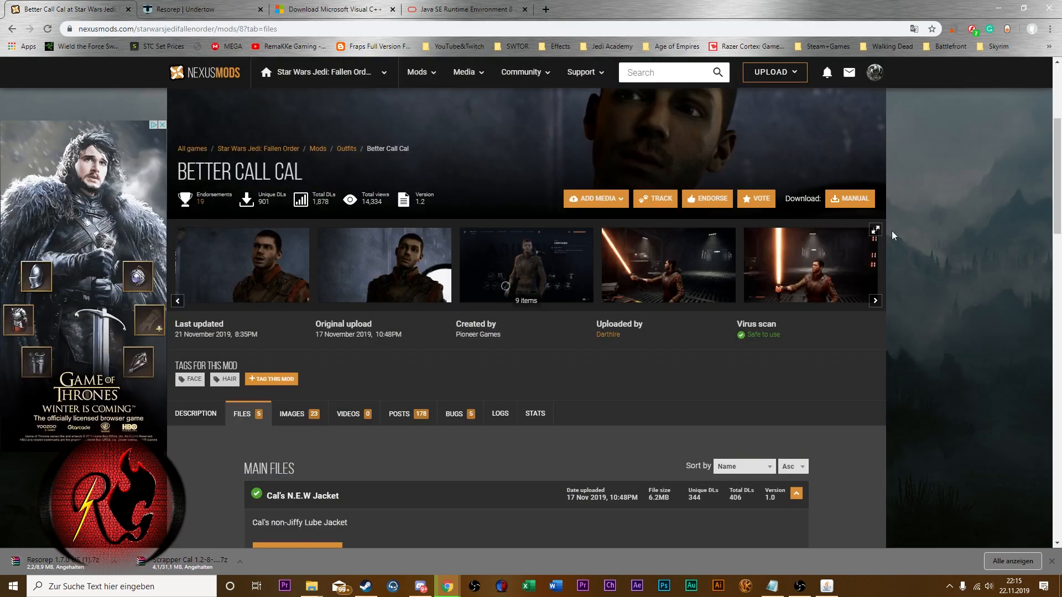
{"action": "mouse_move", "coordinate": [345, 149]}
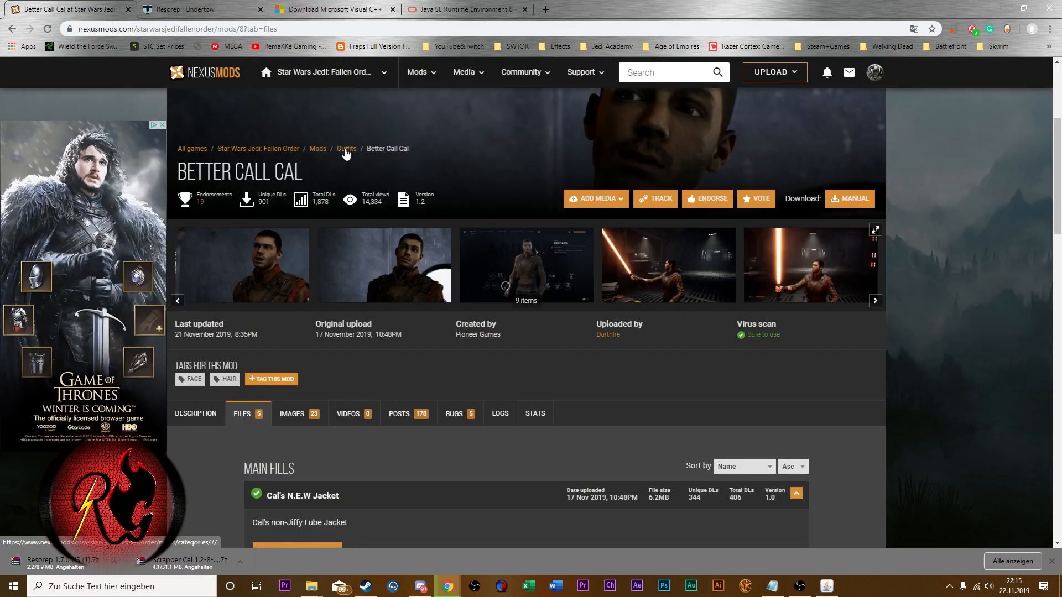
{"action": "left_click", "coordinate": [346, 149]}
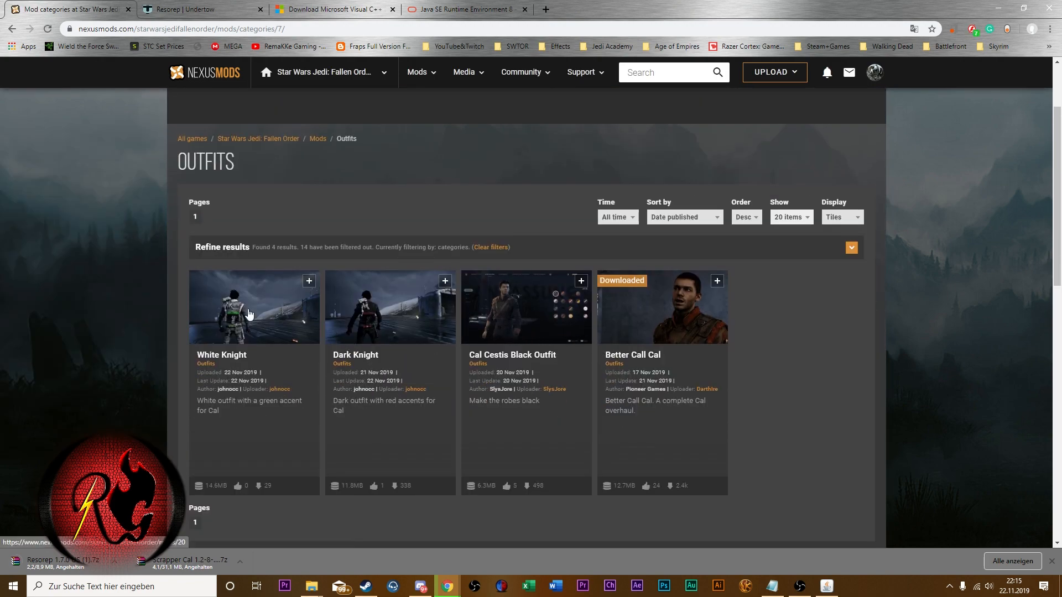
{"action": "left_click", "coordinate": [254, 307]}
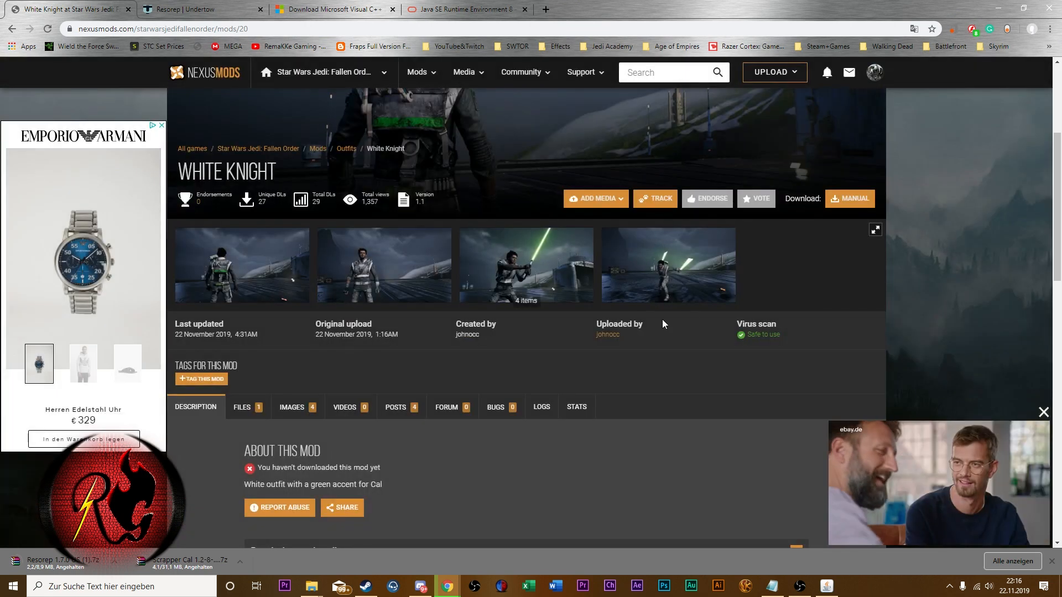
{"action": "mouse_move", "coordinate": [698, 277]}
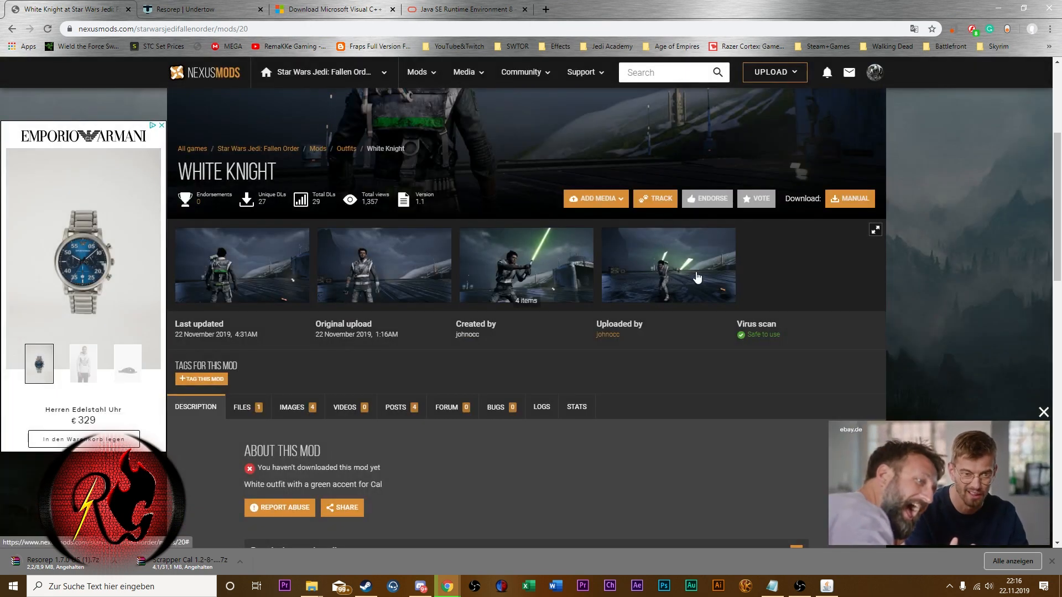
{"action": "left_click", "coordinate": [668, 264]}
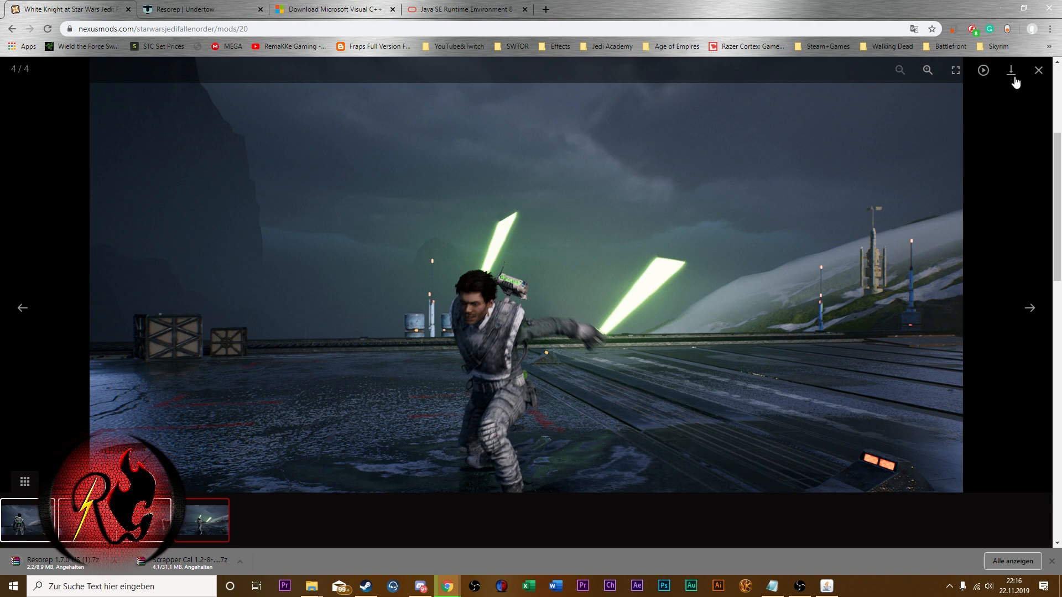
{"action": "left_click", "coordinate": [1037, 70]}
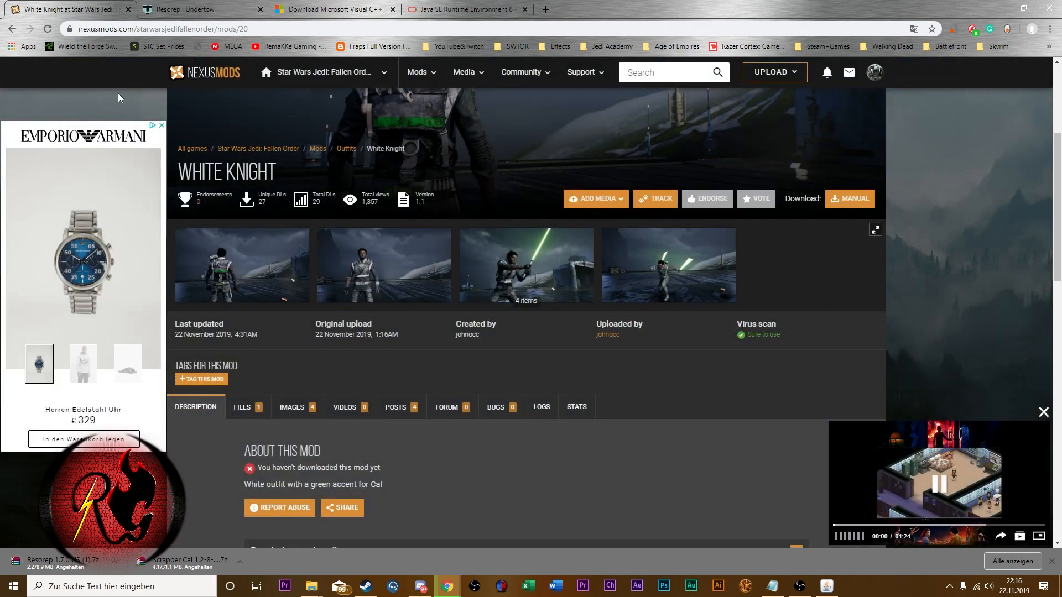
{"action": "left_click", "coordinate": [345, 148]}
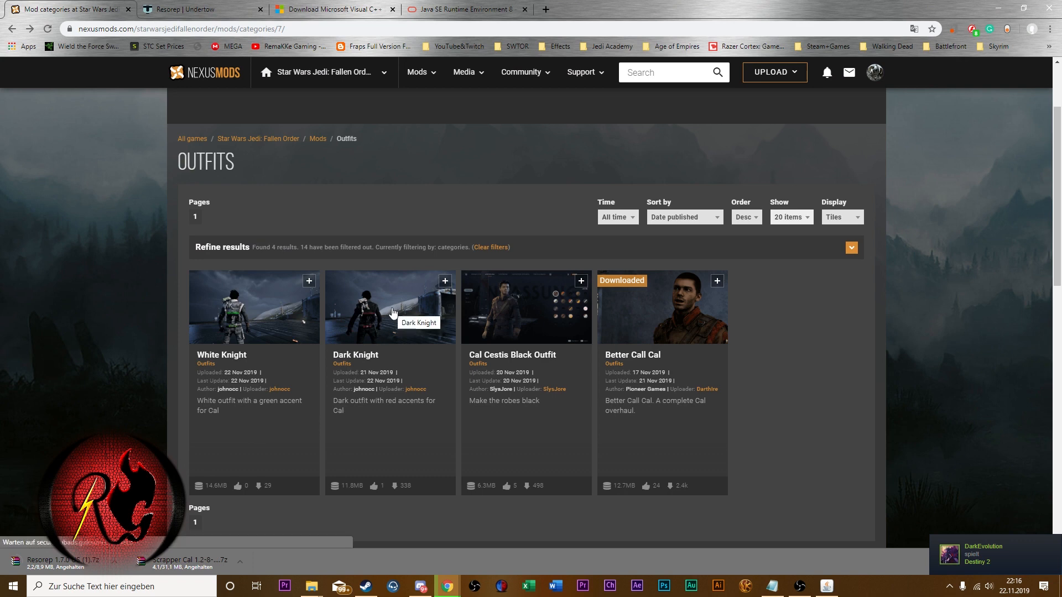
{"action": "mouse_move", "coordinate": [541, 325]}
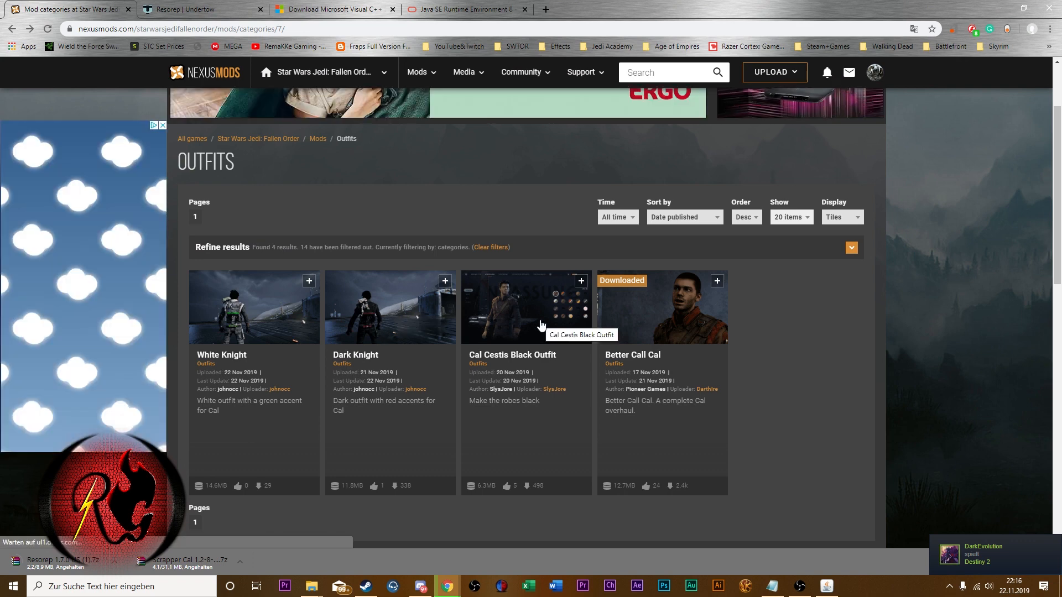